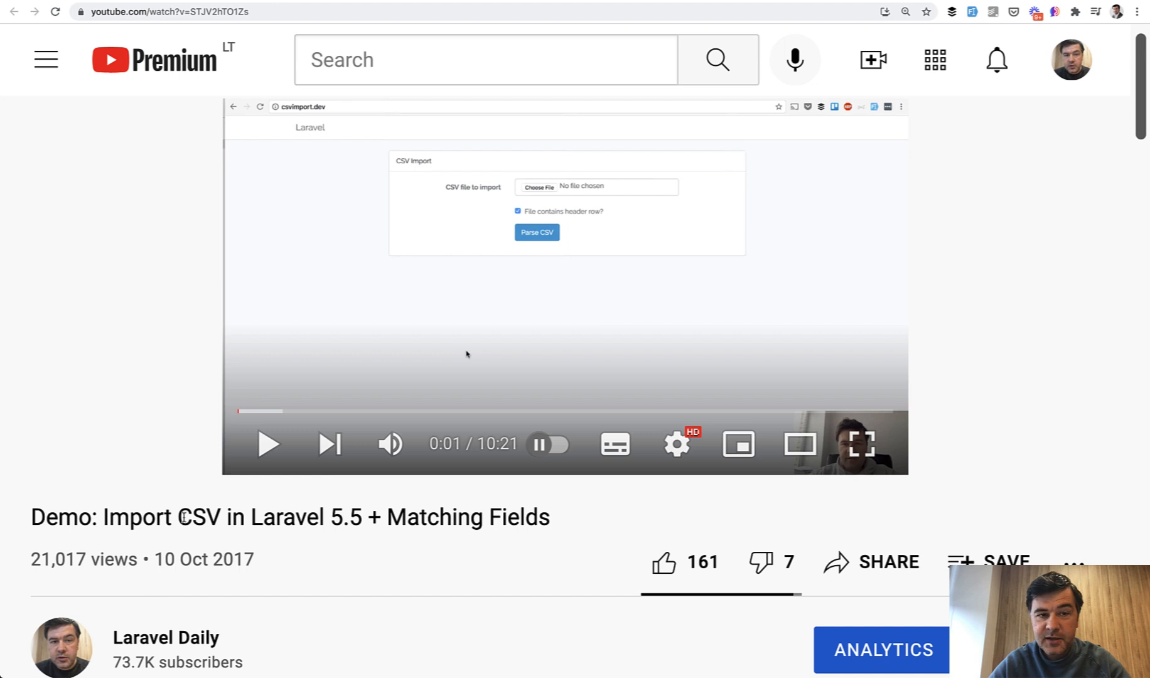
- Review the Laravel-8-Import-CSV README on GitHub
{"action": "scroll", "scroll_direction": "down", "scroll_amount": 3}
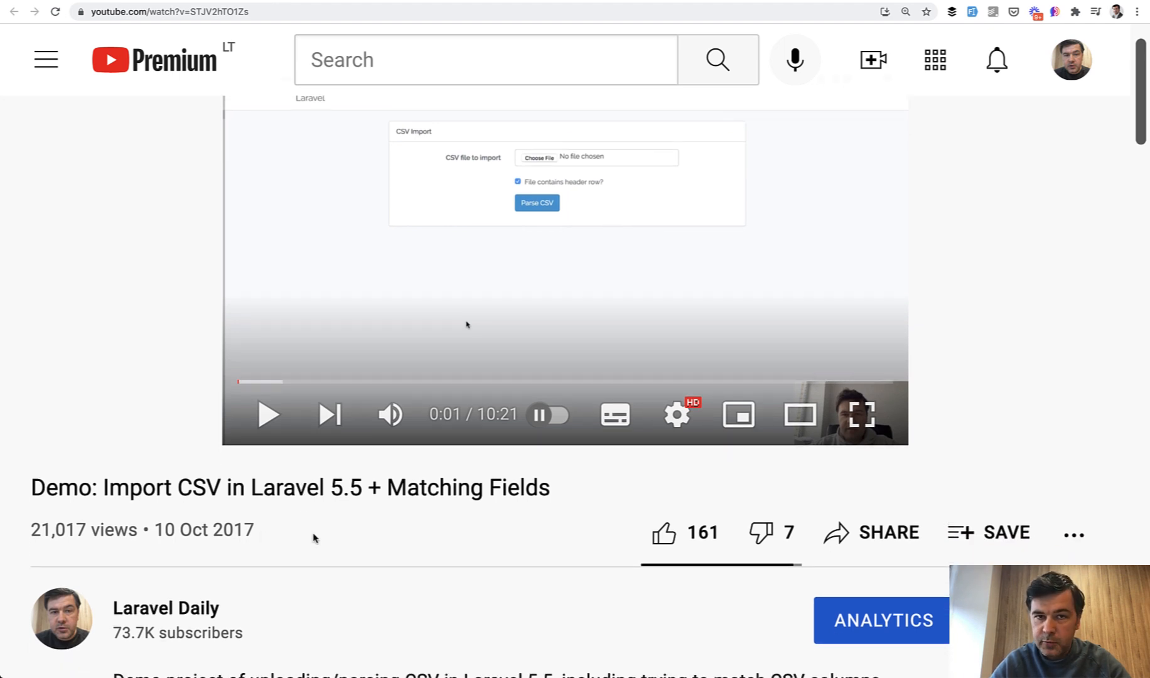
{"action": "mouse_move", "coordinate": [394, 528]}
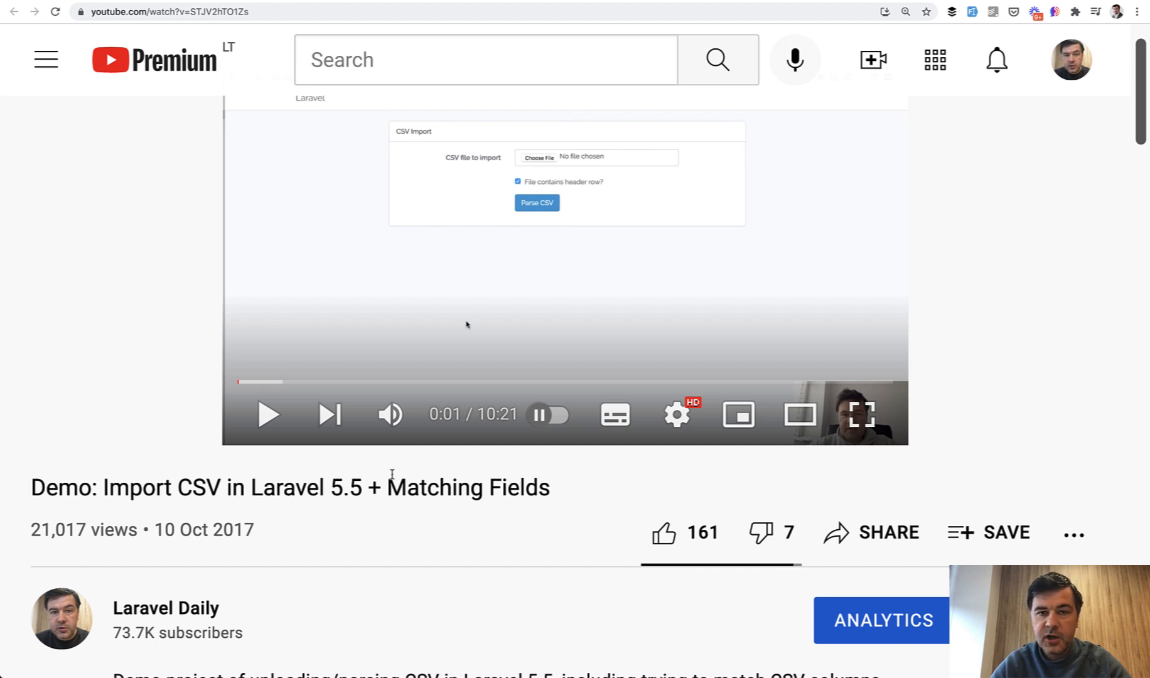
{"action": "mouse_move", "coordinate": [456, 40]}
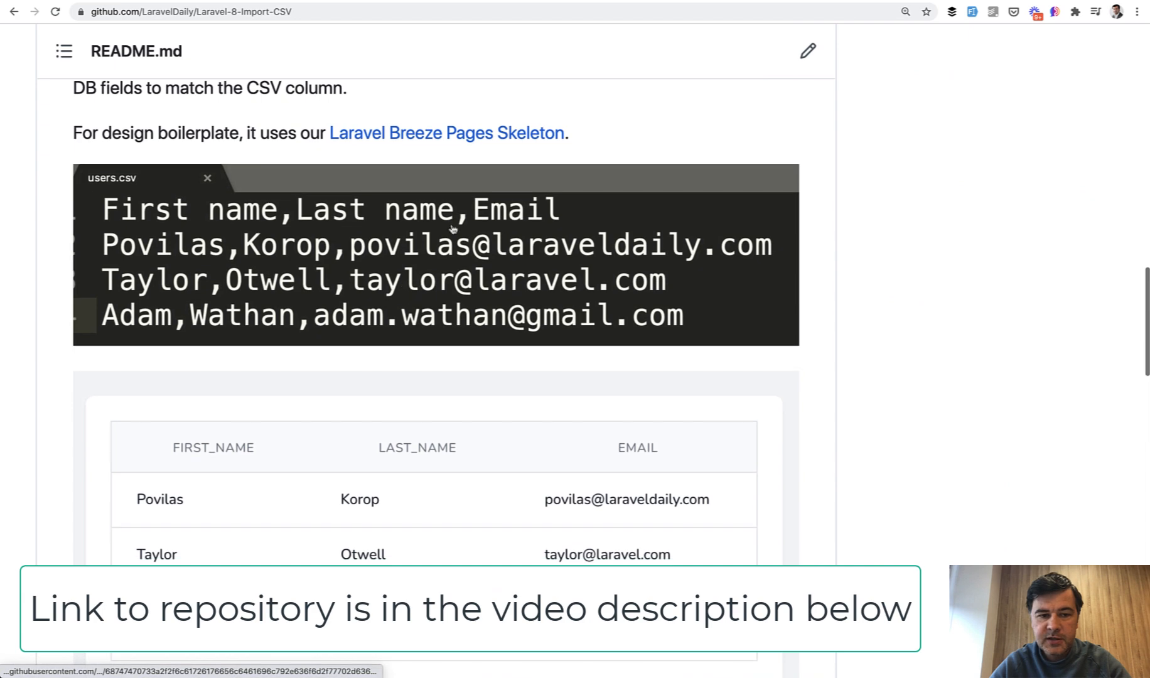
{"action": "scroll", "scroll_direction": "down", "scroll_amount": 3}
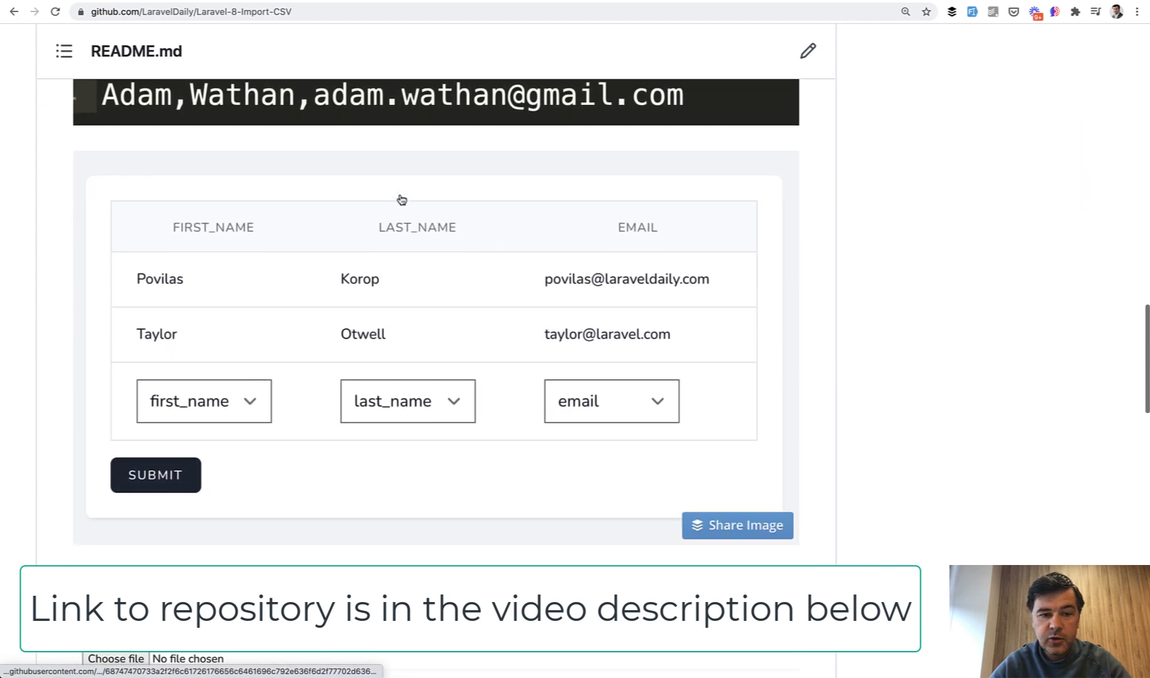
{"action": "scroll", "scroll_direction": "down", "scroll_amount": 3}
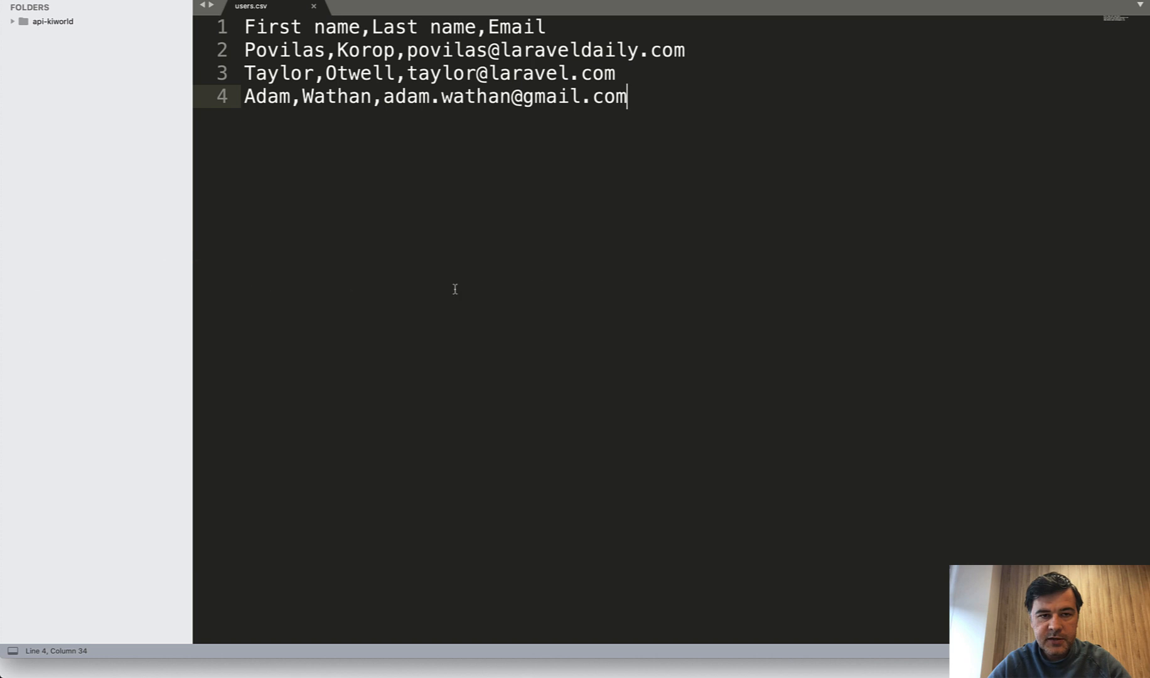
- Review the comma-separated rows of users.csv and the empty contacts table
{"action": "left_click", "coordinate": [382, 97]}
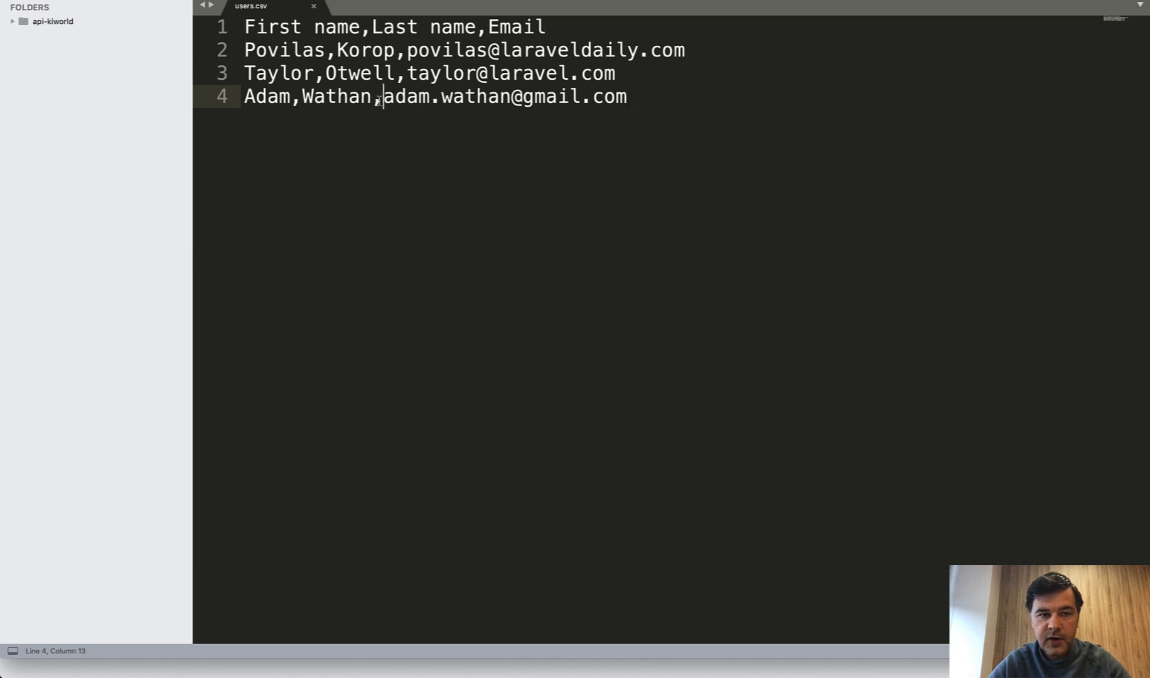
{"action": "mouse_move", "coordinate": [410, 308]}
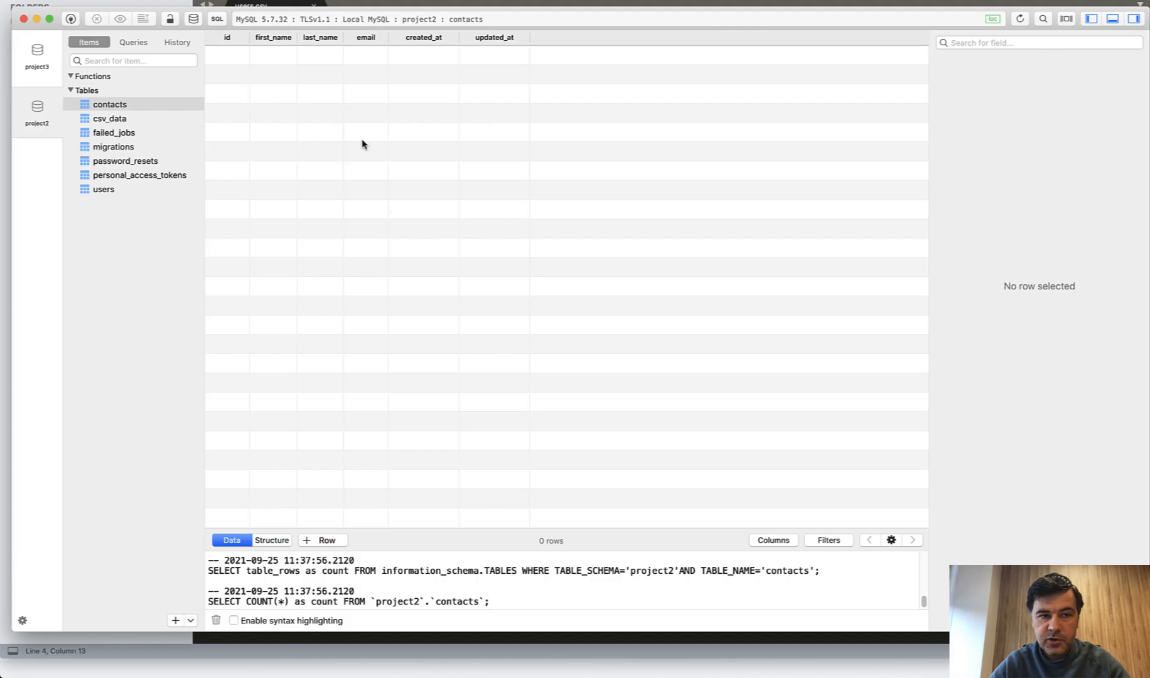
{"action": "left_click", "coordinate": [272, 540]}
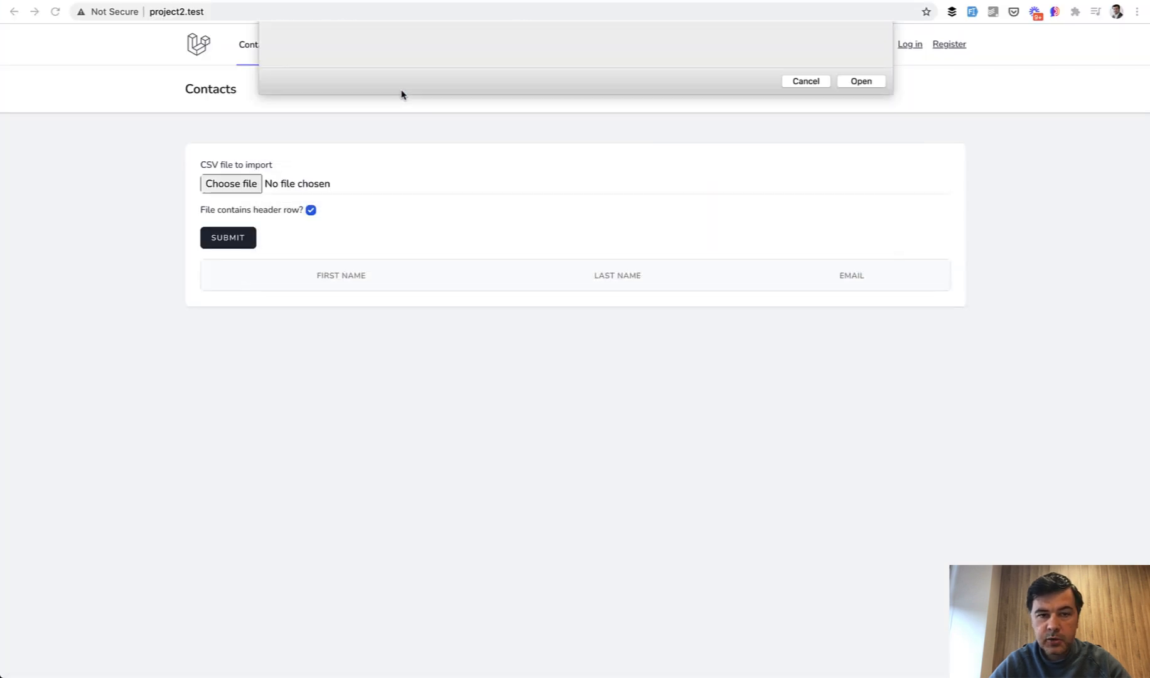
- Choose users.csv on the Contacts import form and submit it for parsing
{"action": "left_click", "coordinate": [860, 81]}
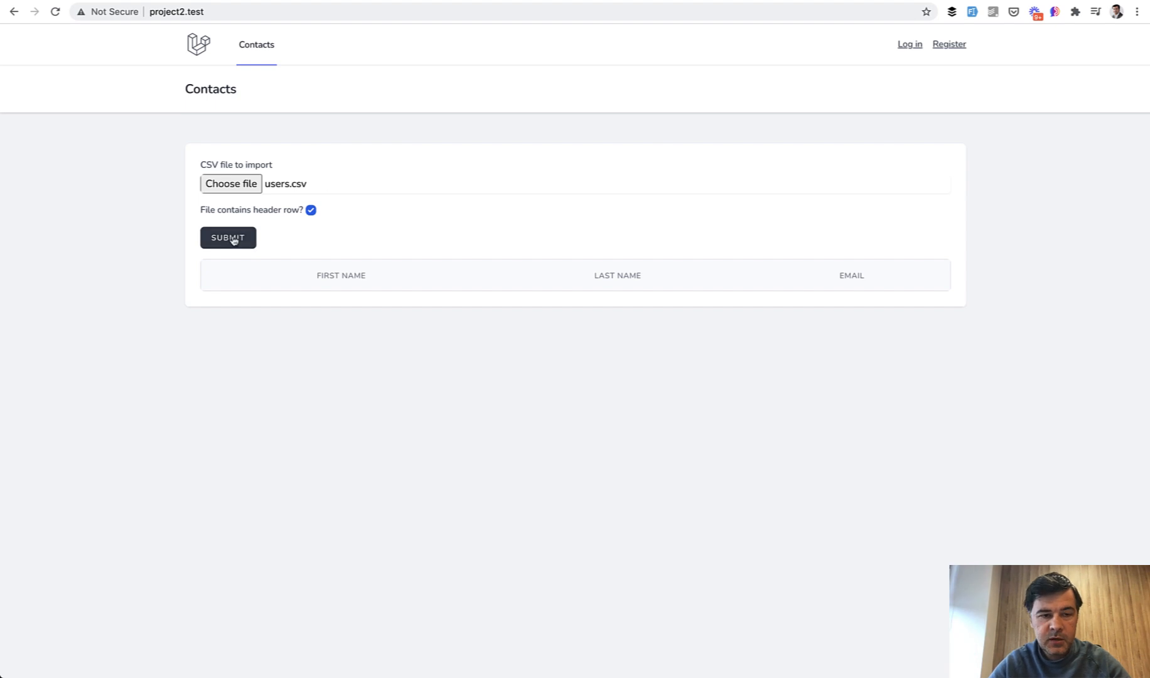
{"action": "left_click", "coordinate": [227, 238]}
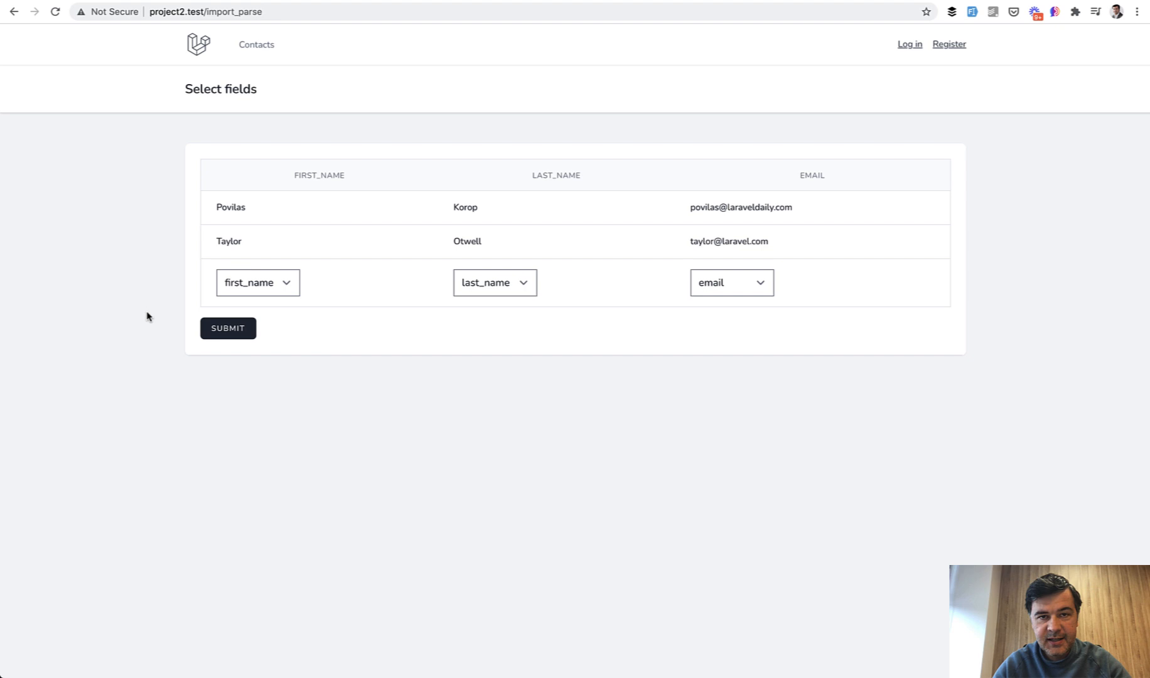
{"action": "mouse_move", "coordinate": [155, 320]}
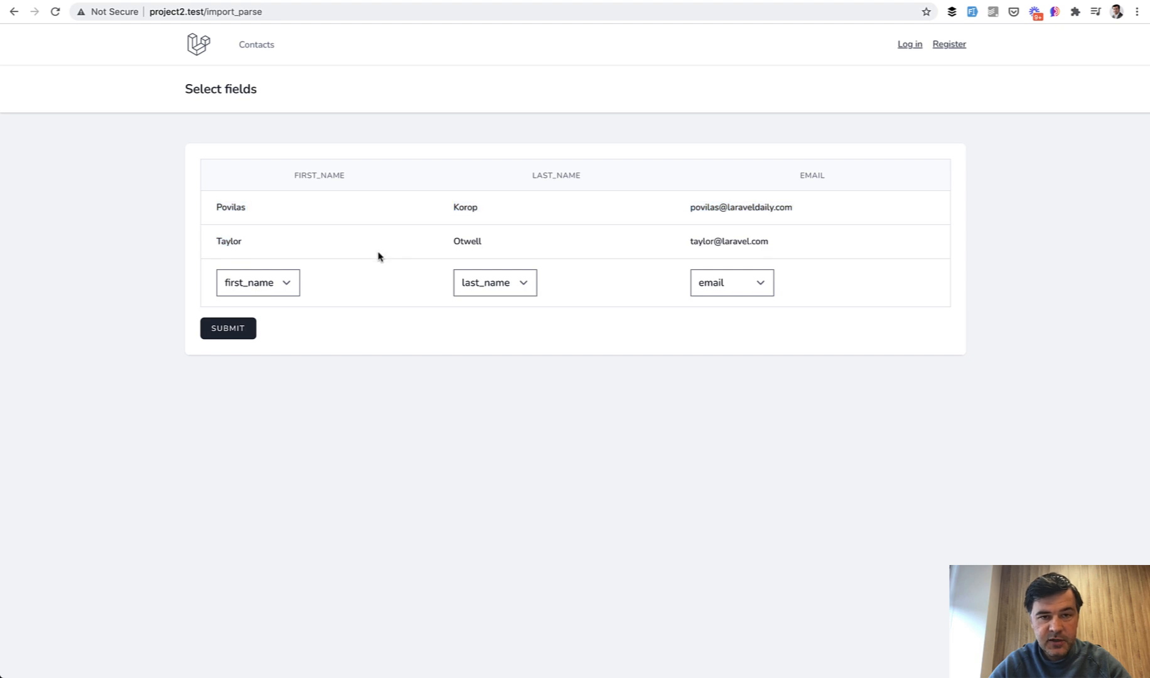
- Map the first column to last_name and the second to first_name
{"action": "left_click", "coordinate": [256, 282]}
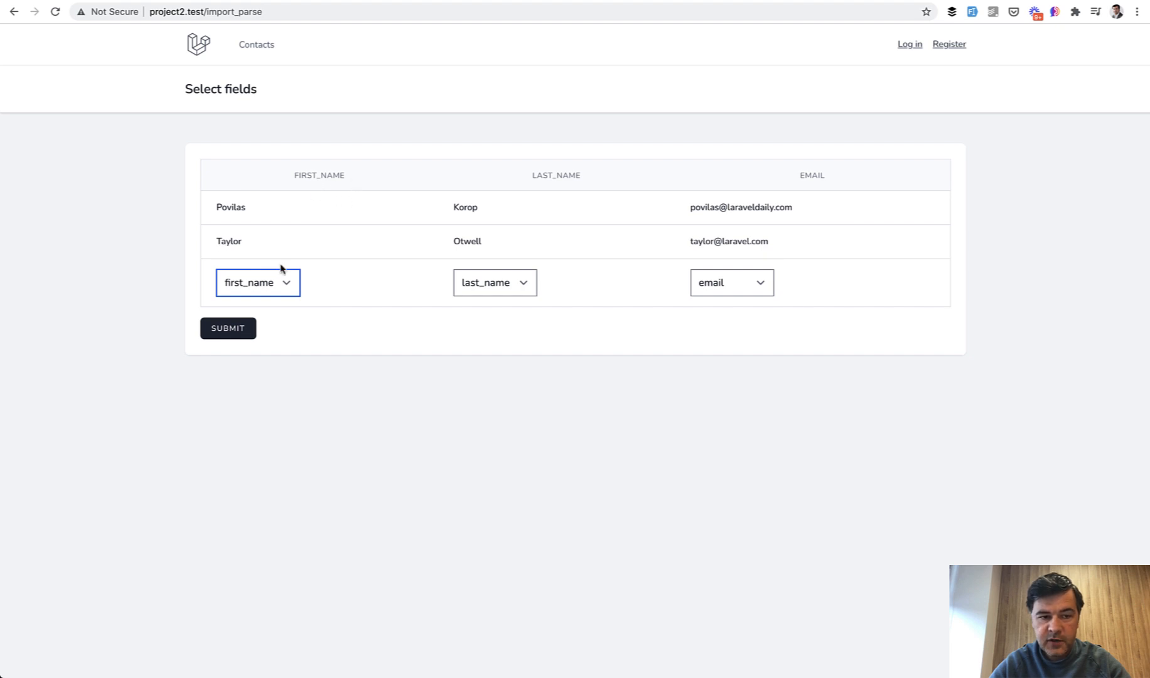
{"action": "left_click", "coordinate": [256, 283]}
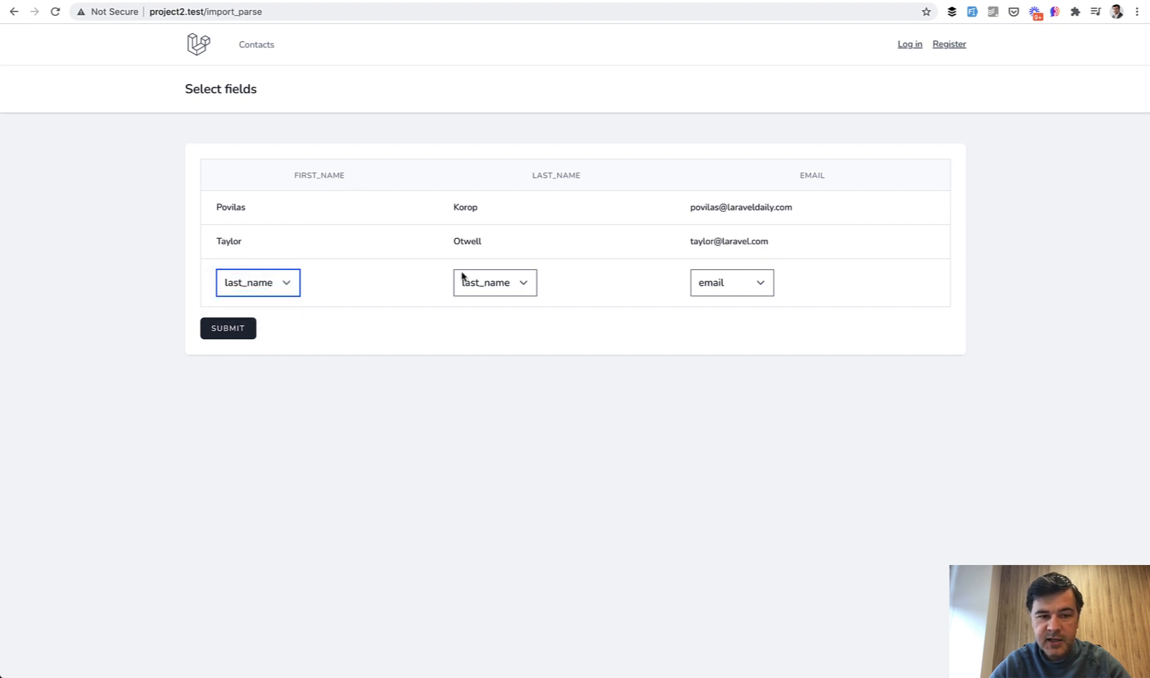
{"action": "left_click", "coordinate": [495, 283]}
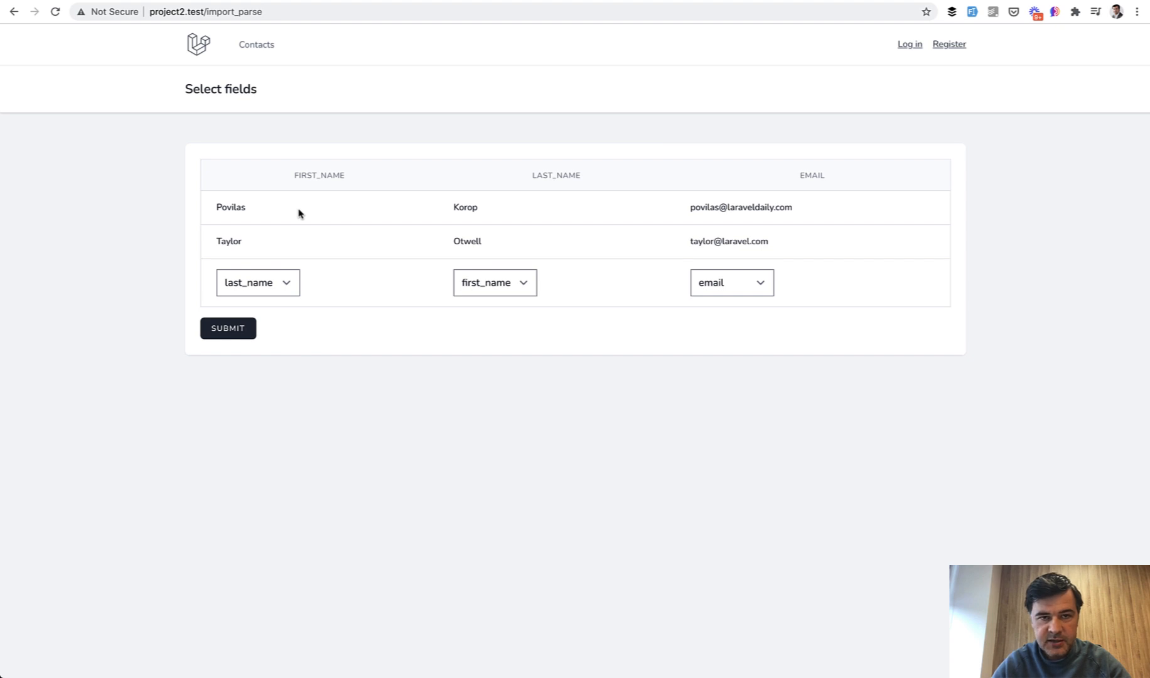
- Run the import, producing three contacts with first and last names swapped
{"action": "left_click", "coordinate": [227, 327]}
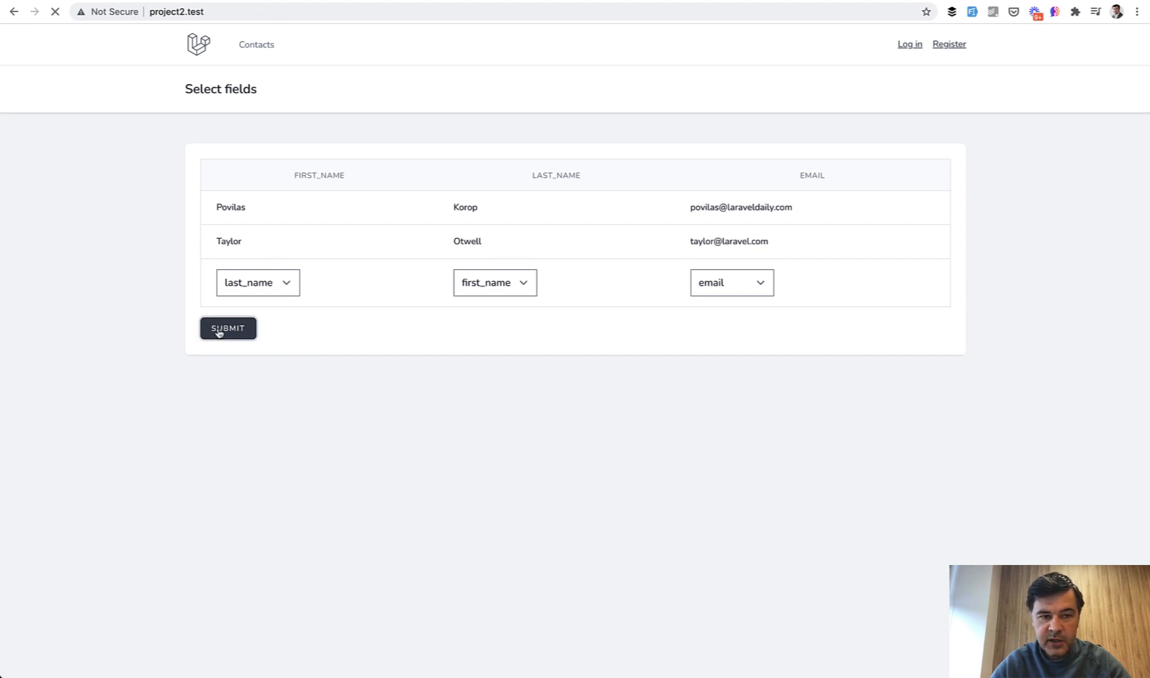
{"action": "left_click", "coordinate": [228, 327]}
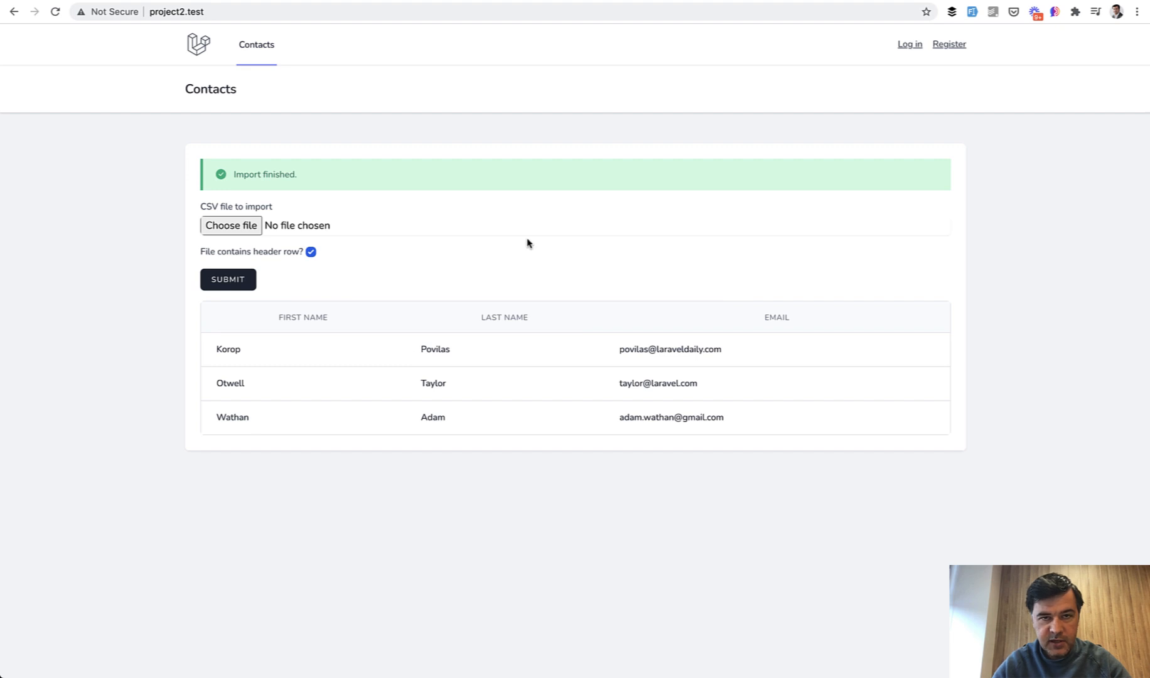
{"action": "mouse_move", "coordinate": [380, 317]}
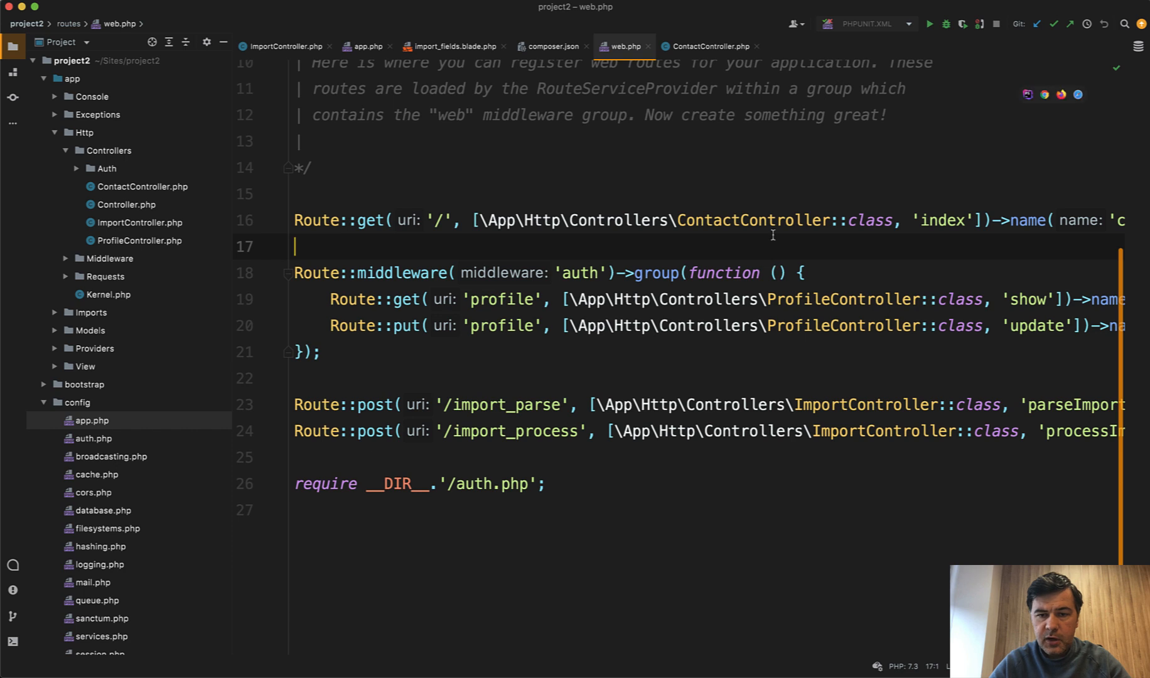
- From web.php reach ContactController and its contacts index Blade view
{"action": "left_click", "coordinate": [706, 47]}
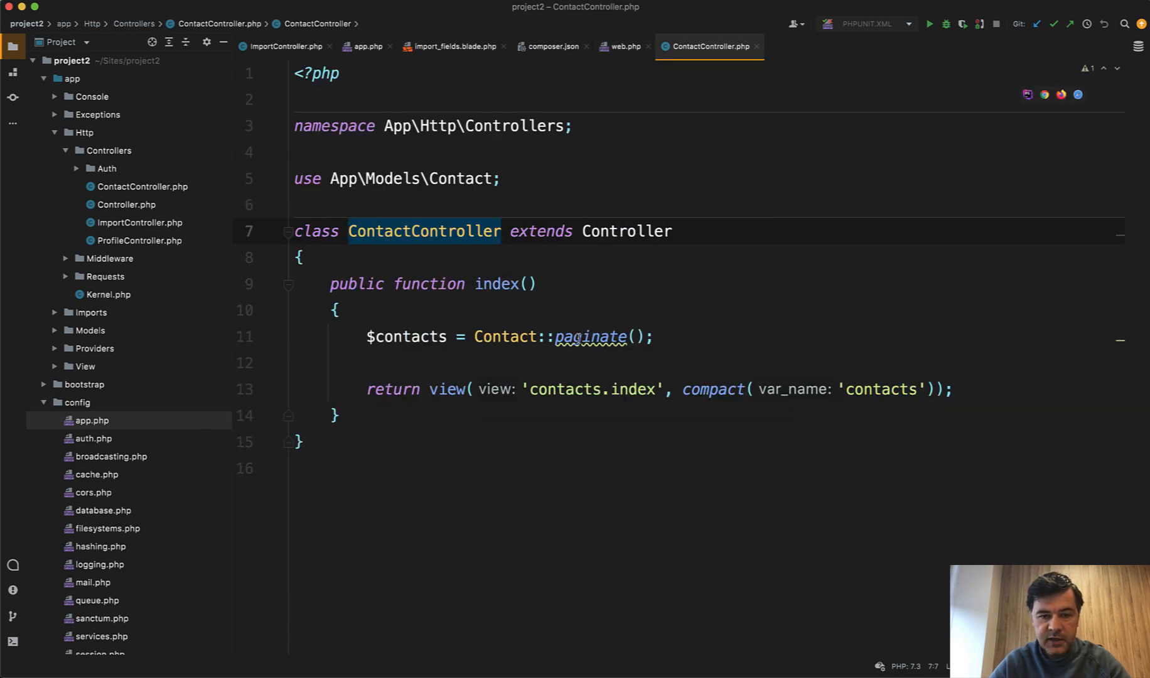
{"action": "left_click", "coordinate": [807, 45]}
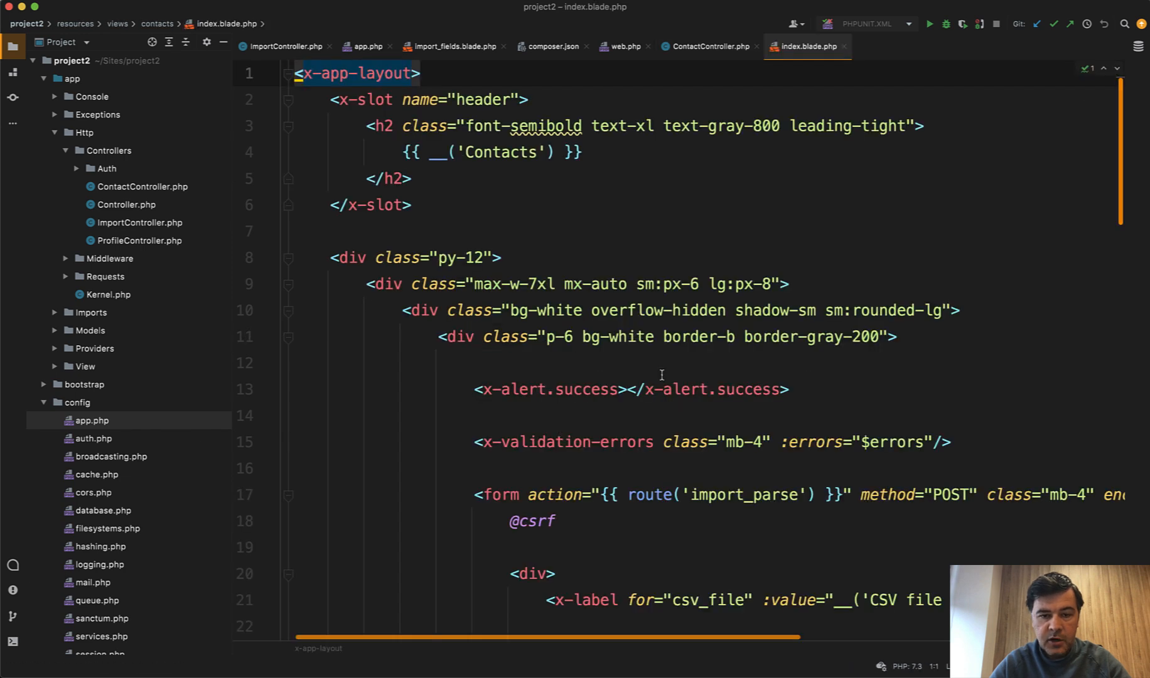
{"action": "scroll", "scroll_direction": "down", "scroll_amount": 3}
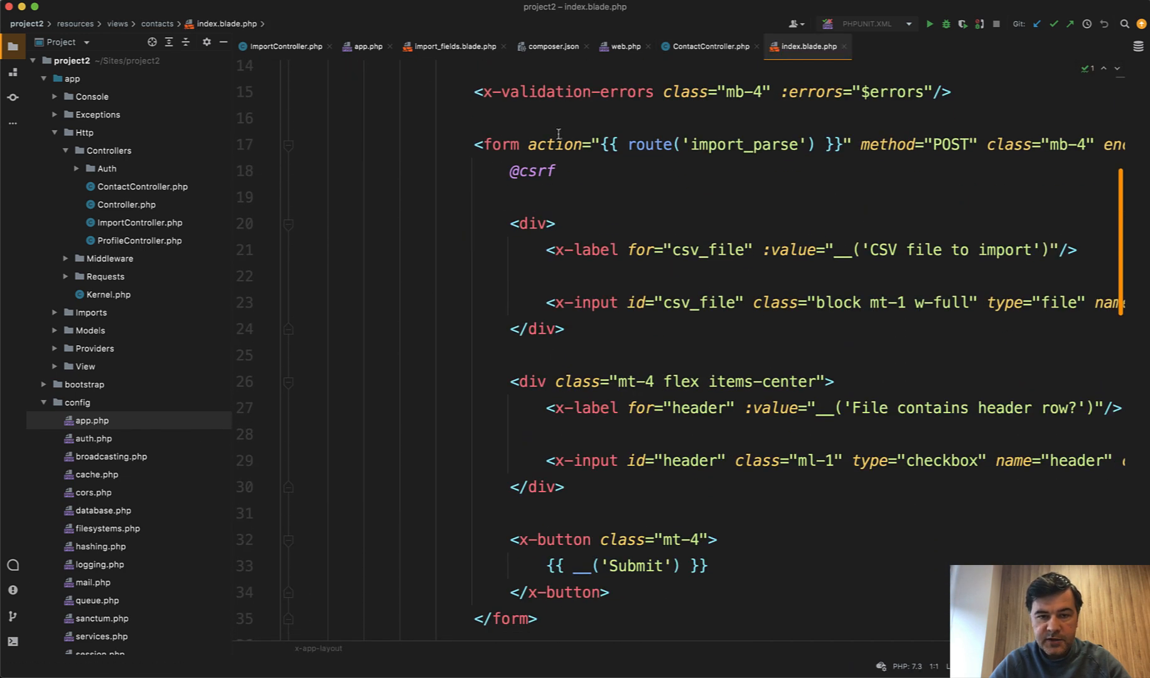
- Review the upload form posting to import_parse and its csv_file field
{"action": "left_click", "coordinate": [743, 145]}
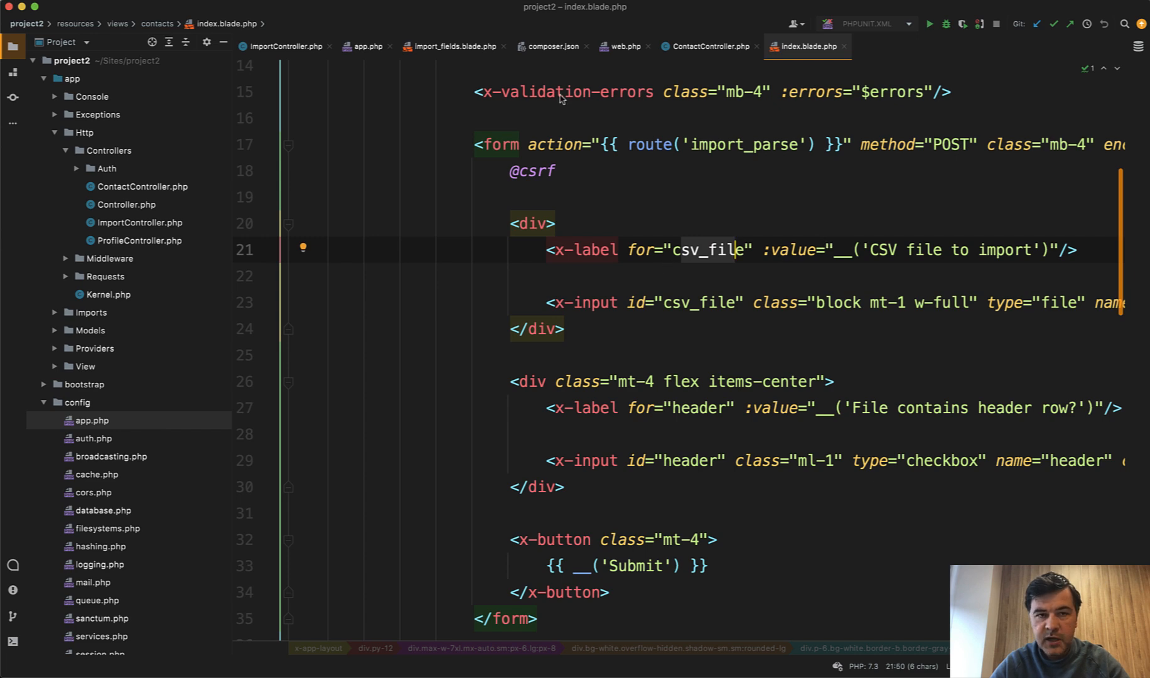
{"action": "left_click", "coordinate": [623, 47]}
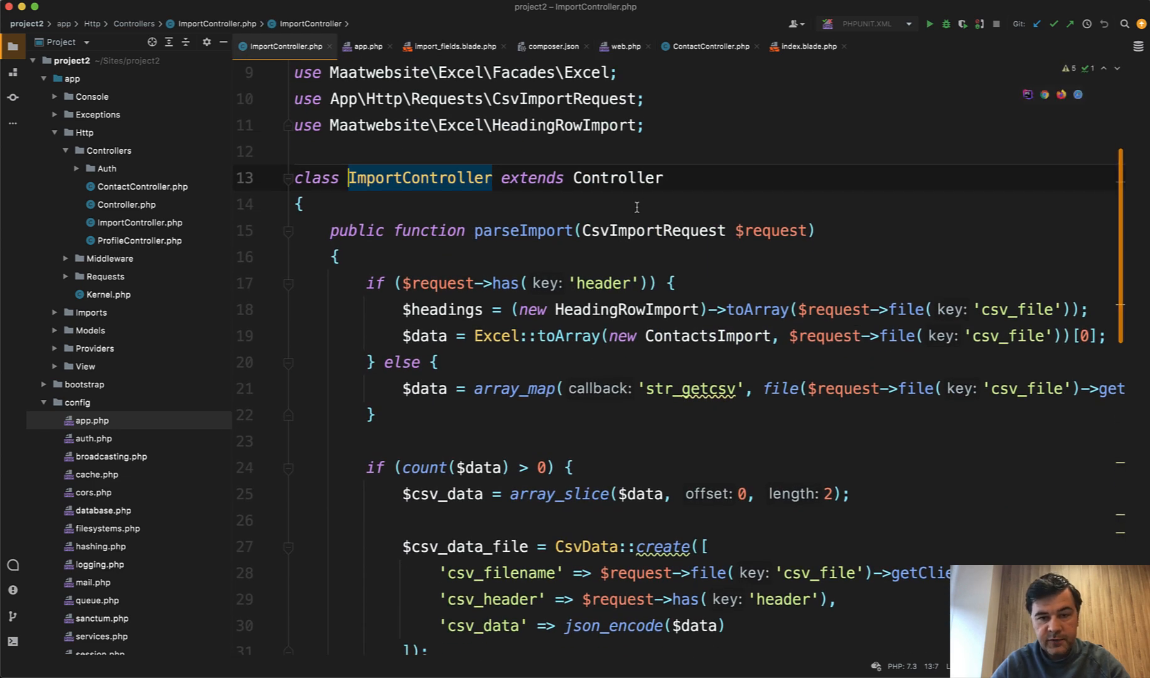
{"action": "left_click", "coordinate": [390, 47]}
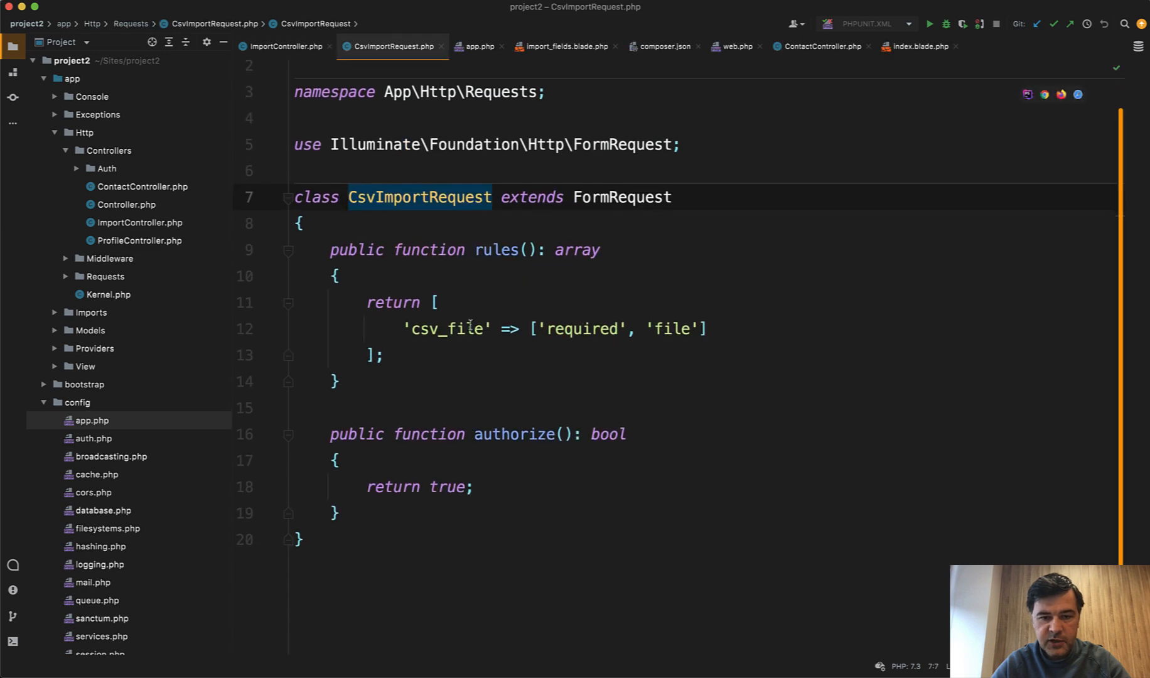
{"action": "left_click", "coordinate": [282, 46]}
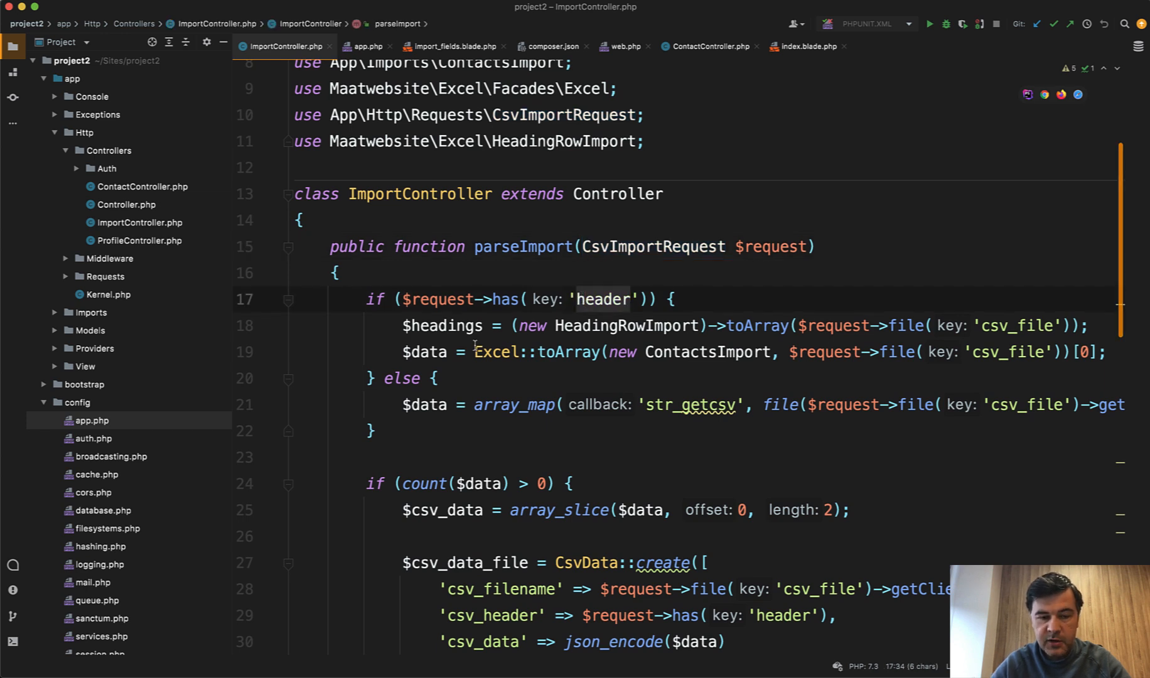
{"action": "left_click", "coordinate": [462, 325]}
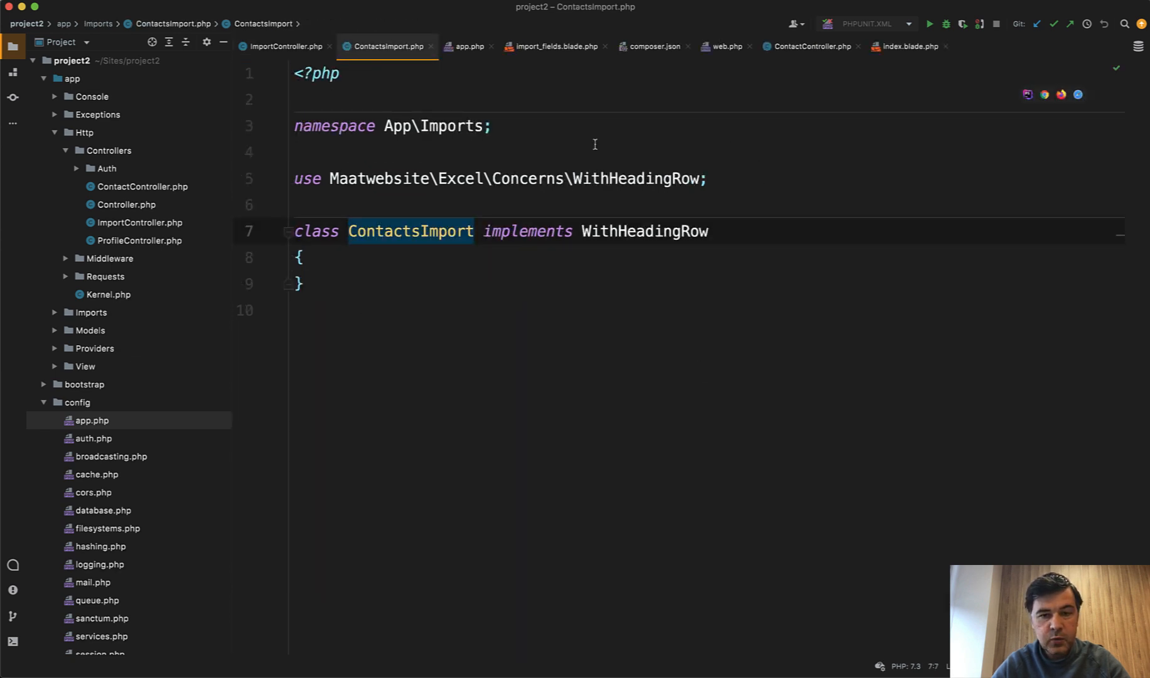
{"action": "left_click", "coordinate": [282, 46]}
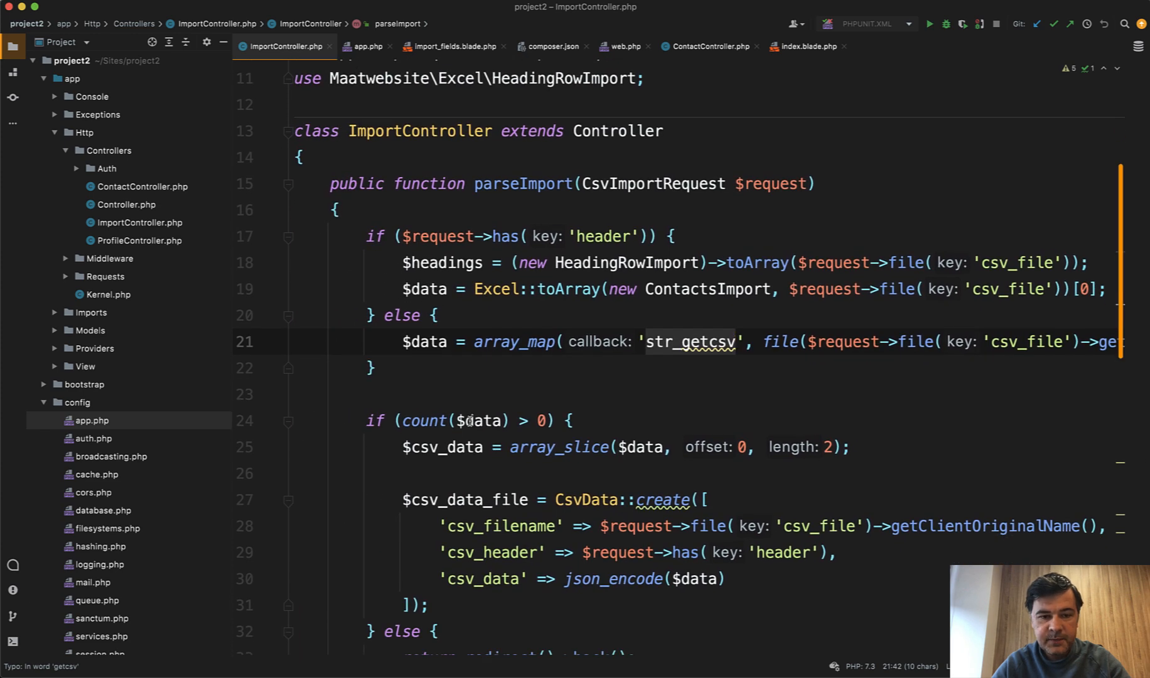
{"action": "scroll", "scroll_direction": "down", "scroll_amount": 3}
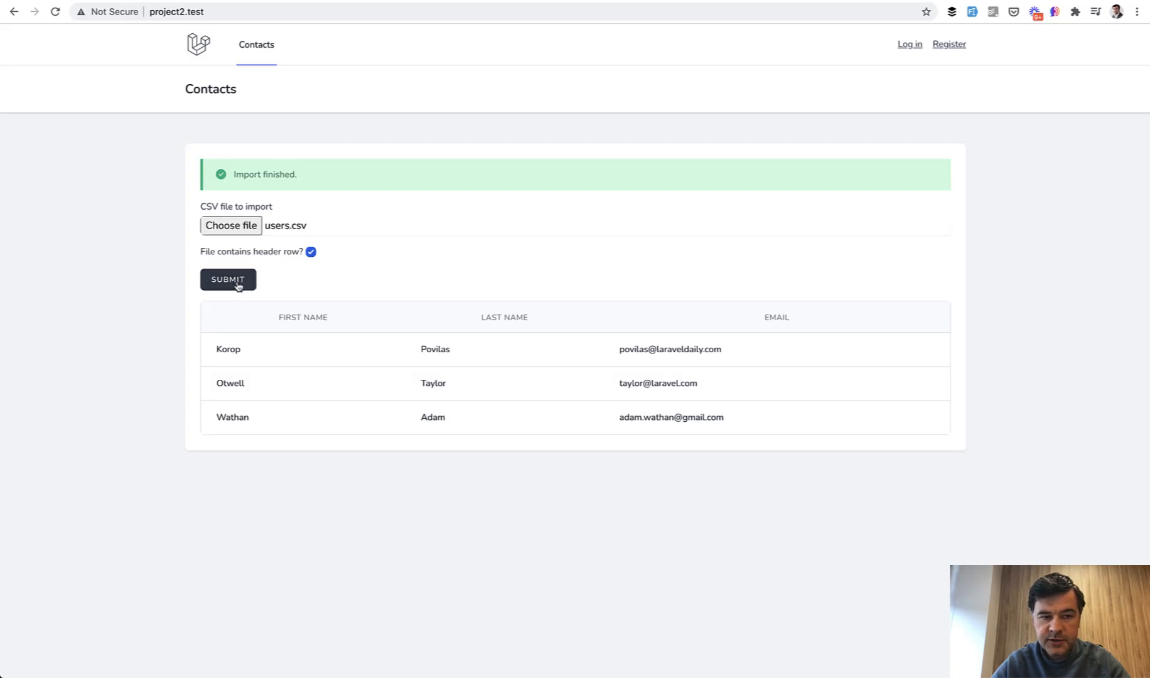
- Submit users.csv with the header row option to reach the Select fields preview
{"action": "left_click", "coordinate": [227, 279]}
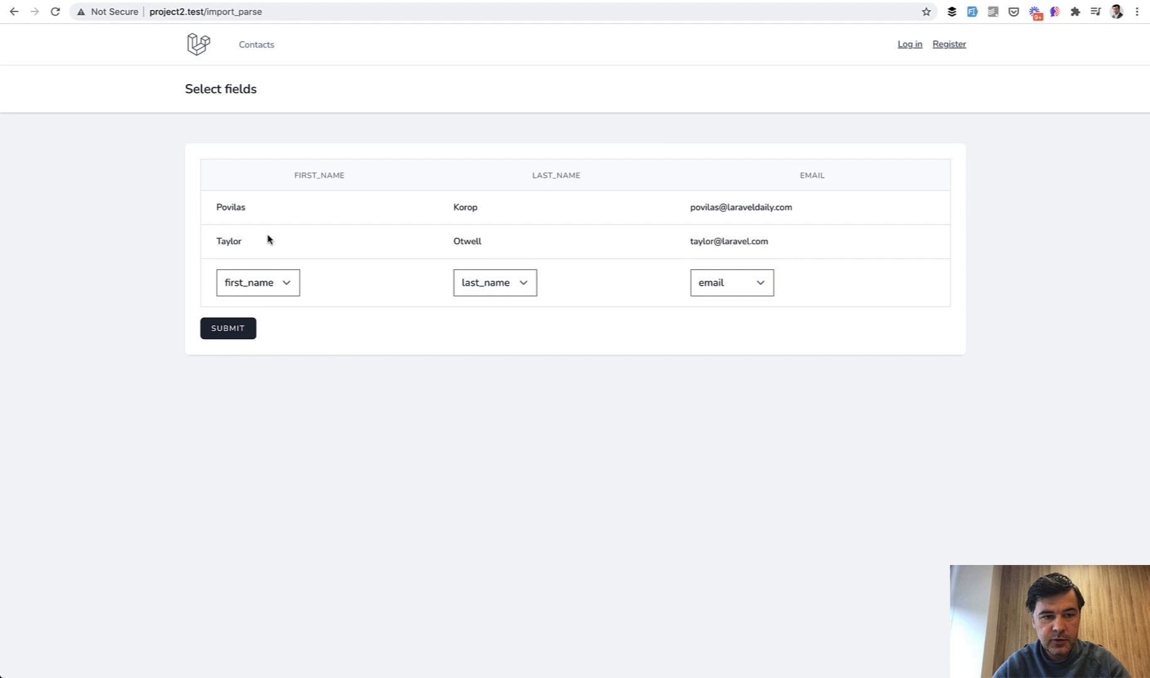
{"action": "mouse_move", "coordinate": [412, 481]}
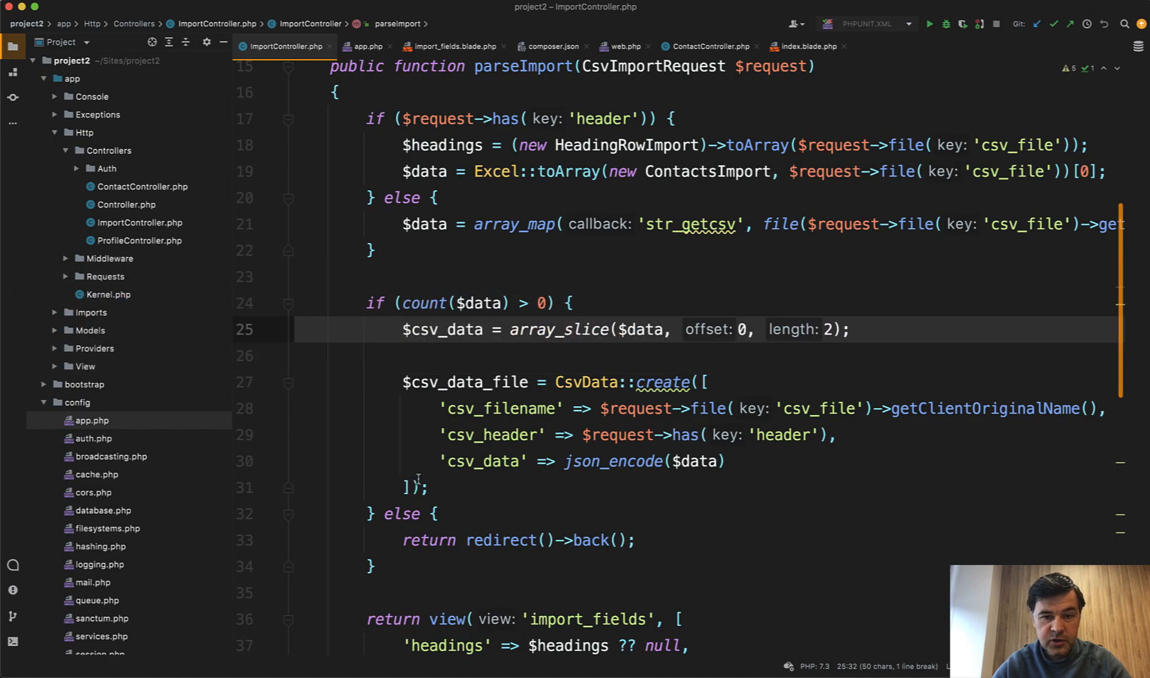
{"action": "scroll", "scroll_direction": "down", "scroll_amount": 3}
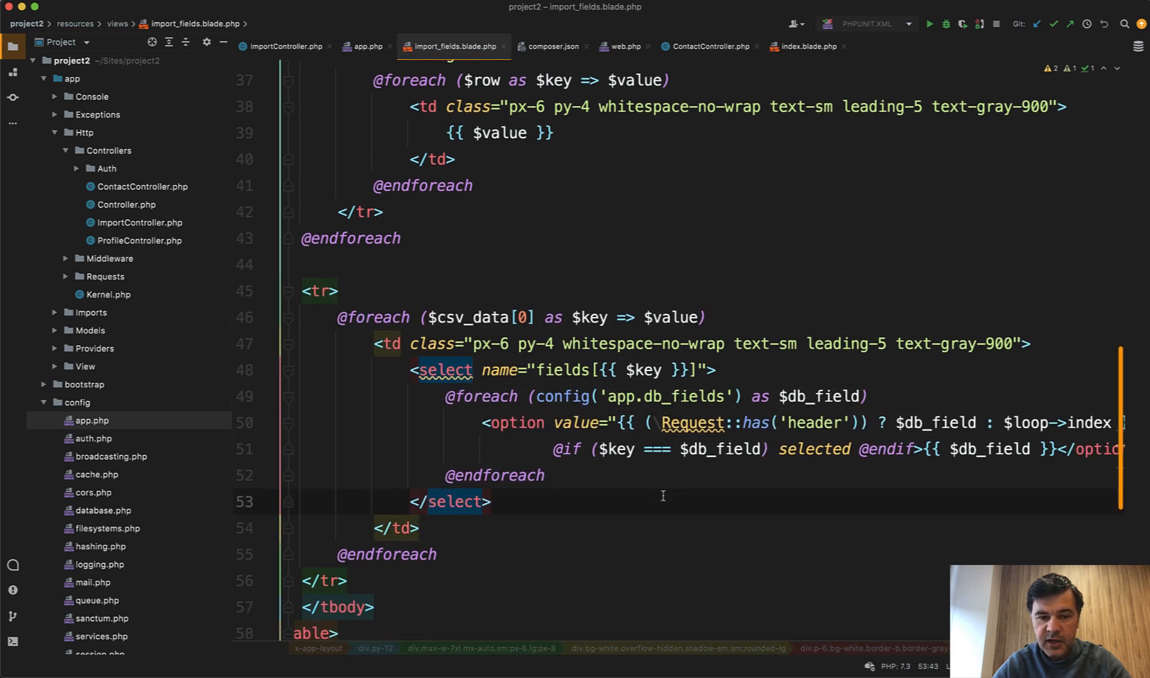
{"action": "scroll", "scroll_direction": "down", "scroll_amount": 3}
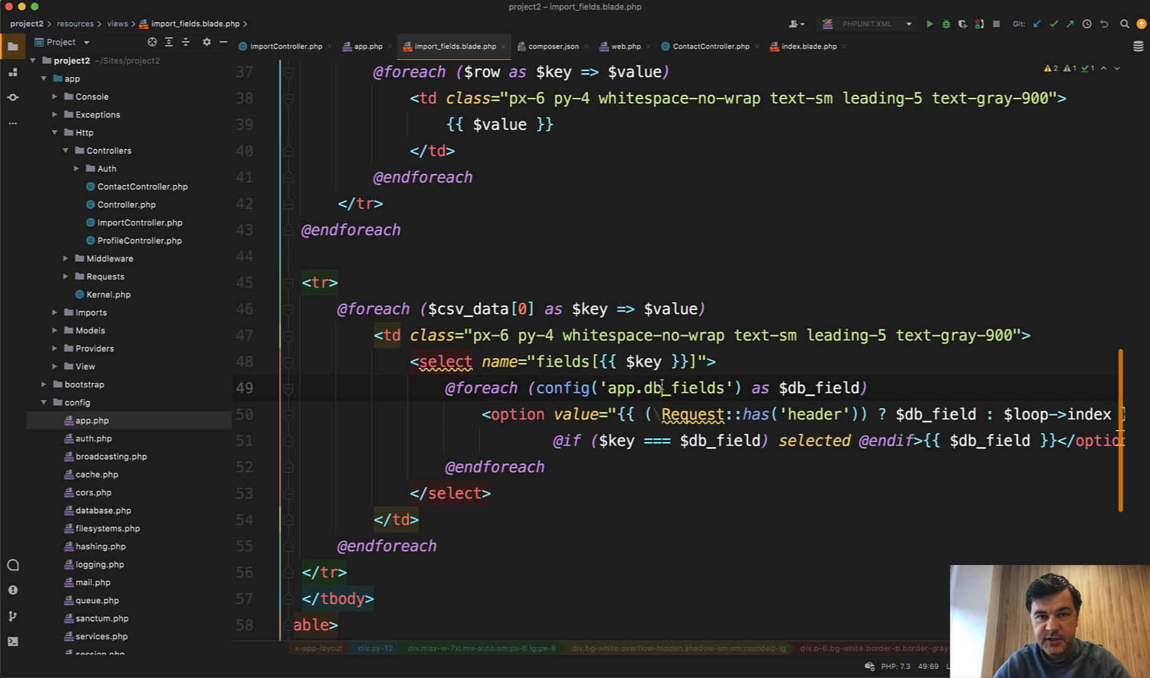
{"action": "left_click", "coordinate": [364, 47]}
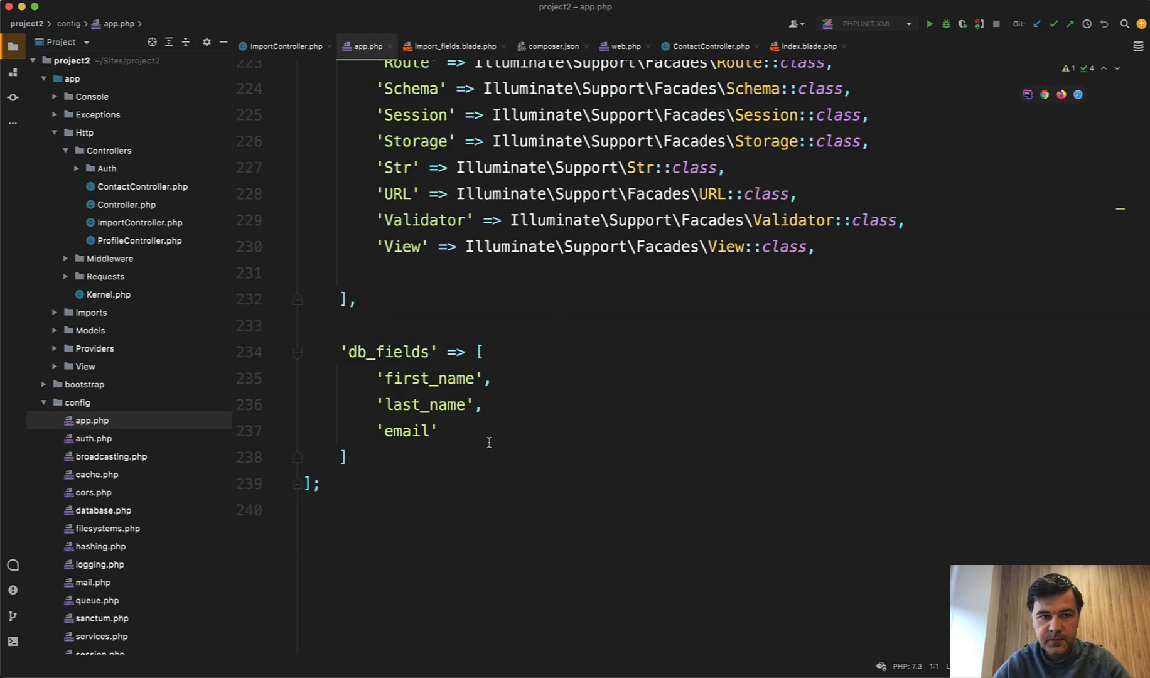
{"action": "mouse_move", "coordinate": [370, 390]}
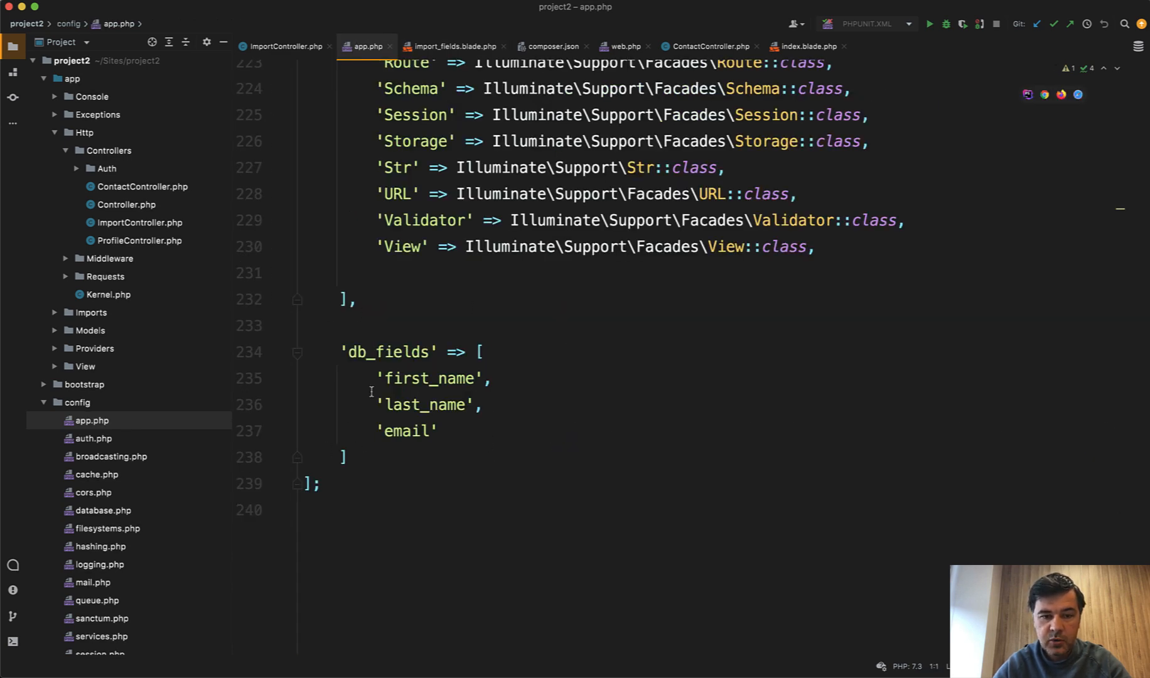
{"action": "left_click", "coordinate": [452, 46]}
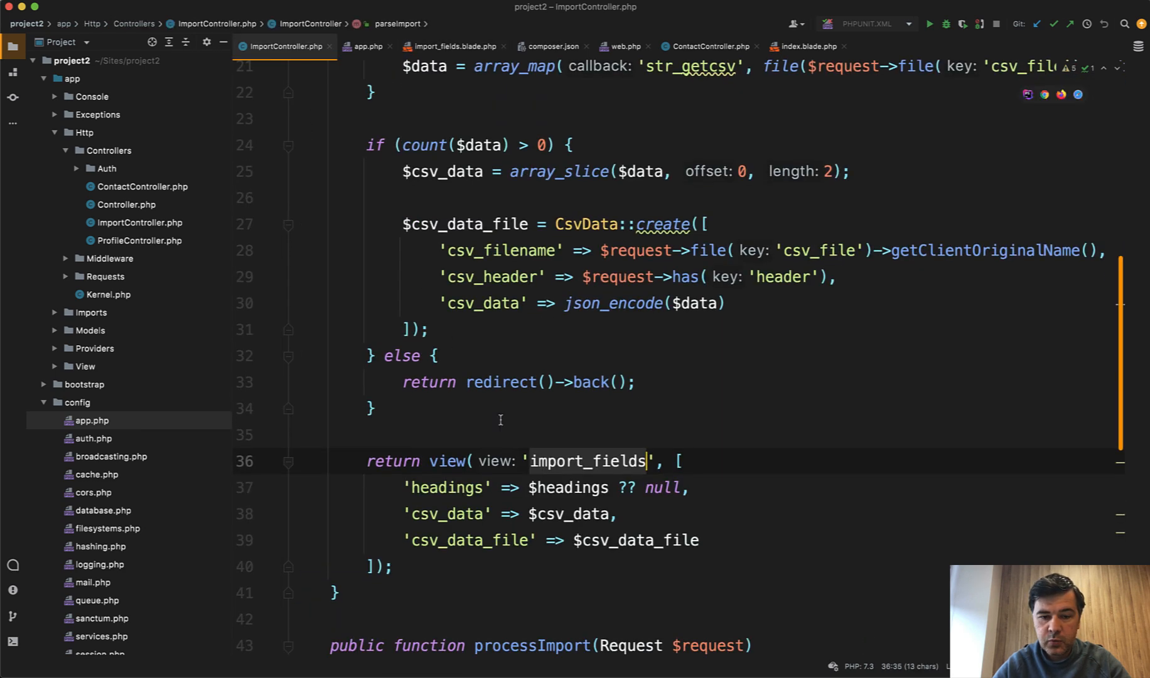
- Review the processImport loop in ImportController
{"action": "scroll", "scroll_direction": "down", "scroll_amount": 3}
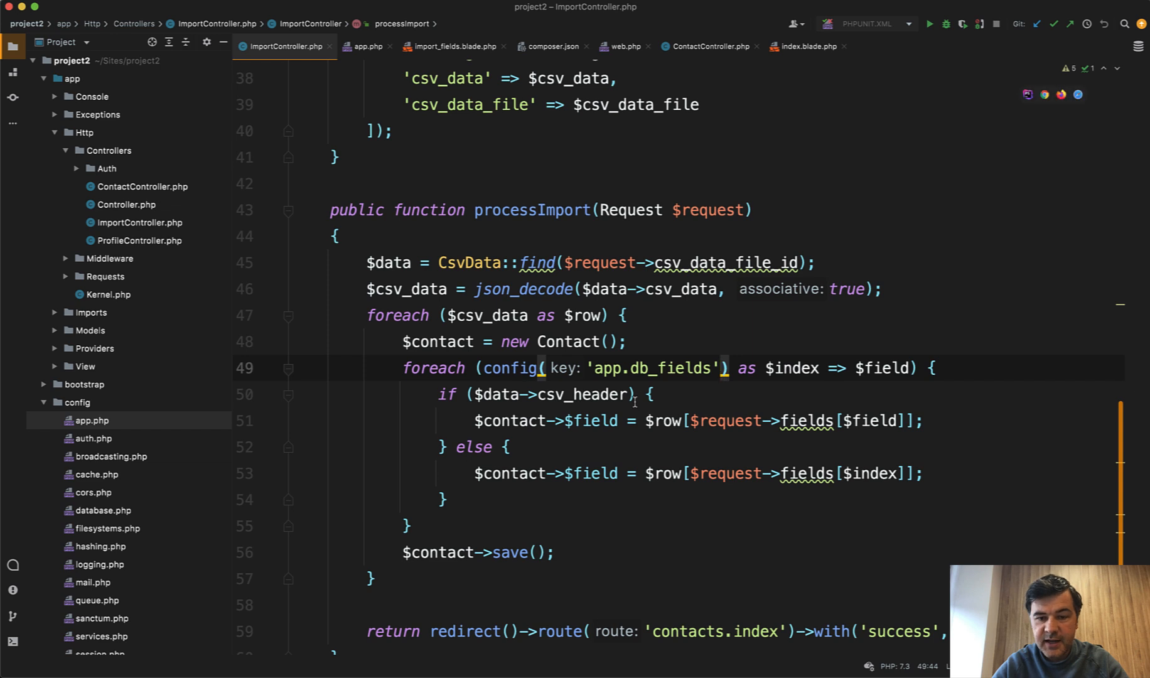
{"action": "mouse_move", "coordinate": [722, 420]}
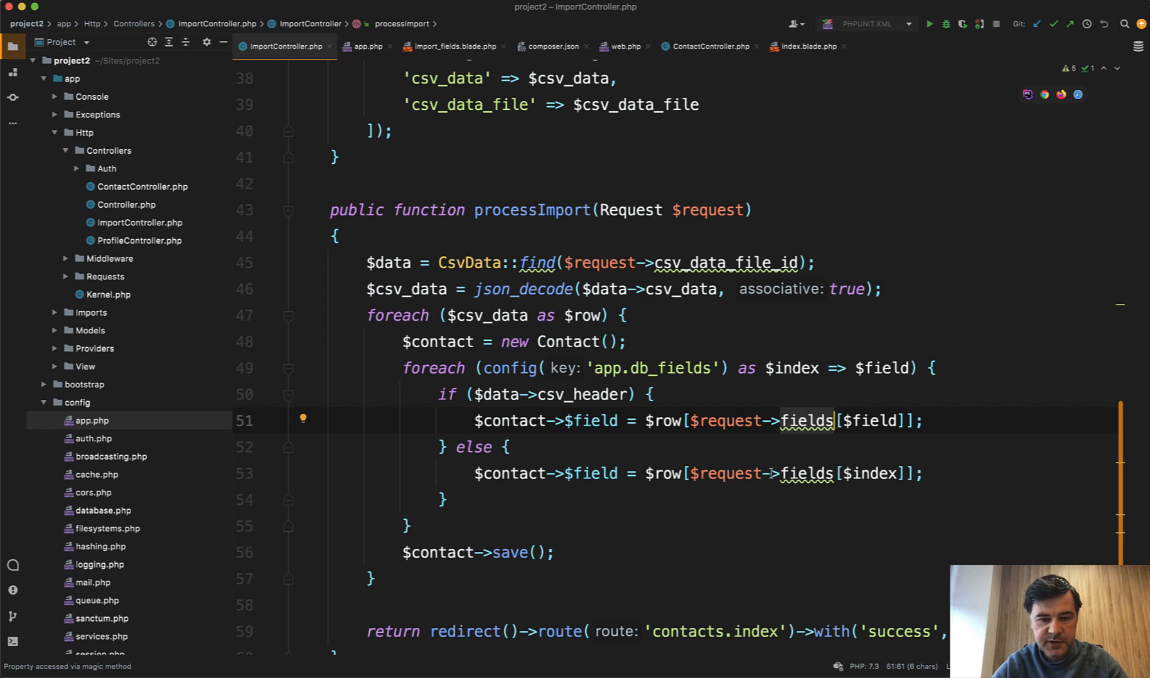
{"action": "scroll", "scroll_direction": "down", "scroll_amount": 3}
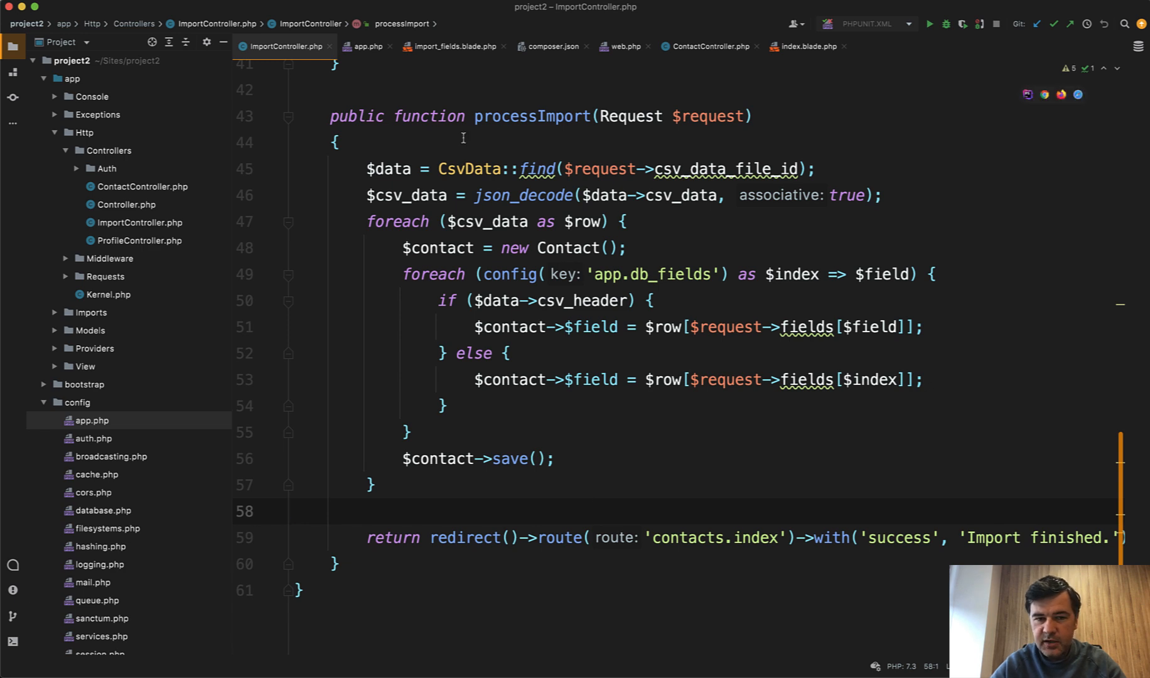
{"action": "double_click", "coordinate": [467, 168]}
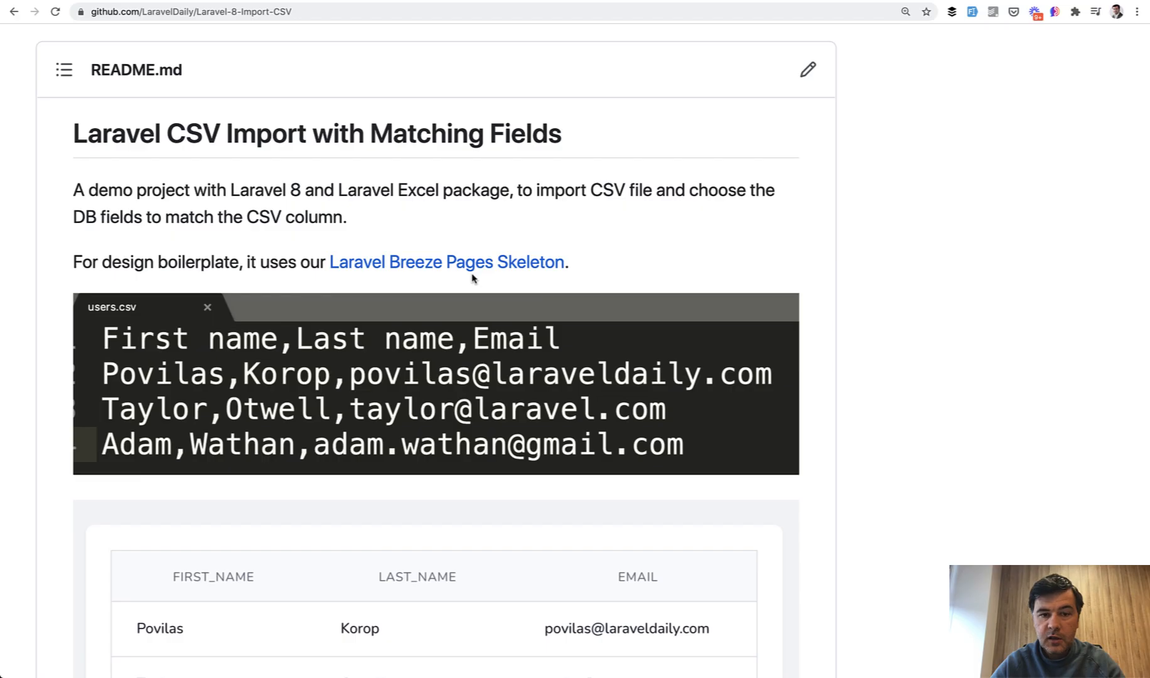
- Review the GitHub README's sample users.csv and import screenshots
{"action": "scroll", "scroll_direction": "down", "scroll_amount": 3}
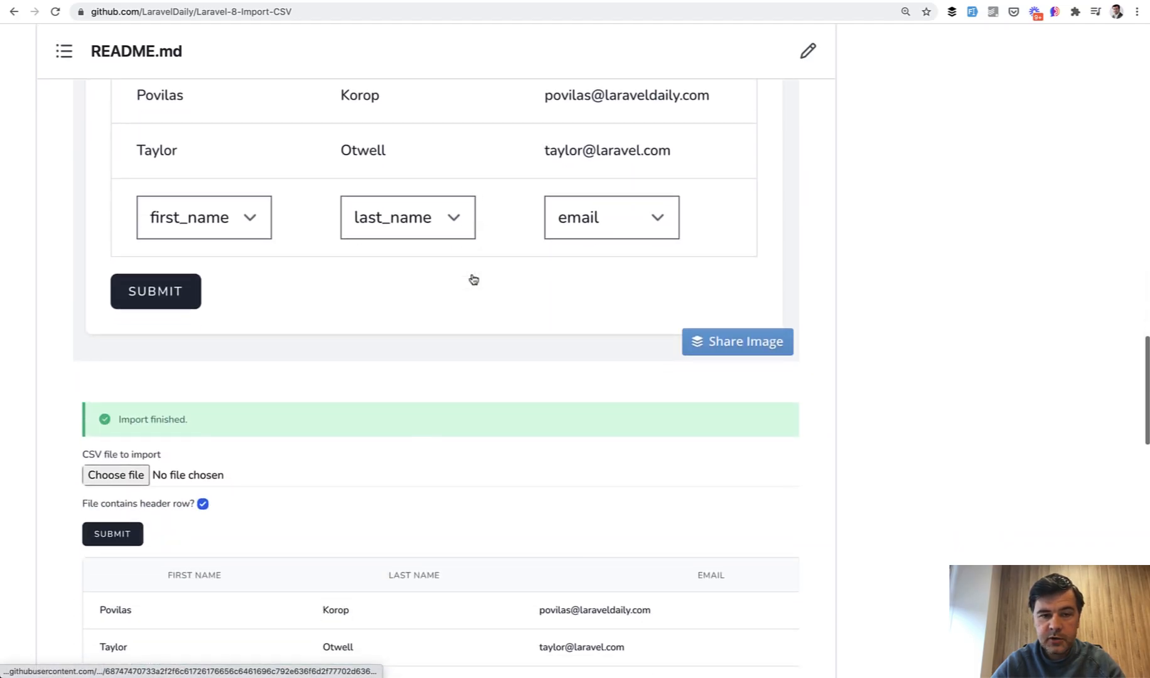
{"action": "scroll", "scroll_direction": "down", "scroll_amount": 3}
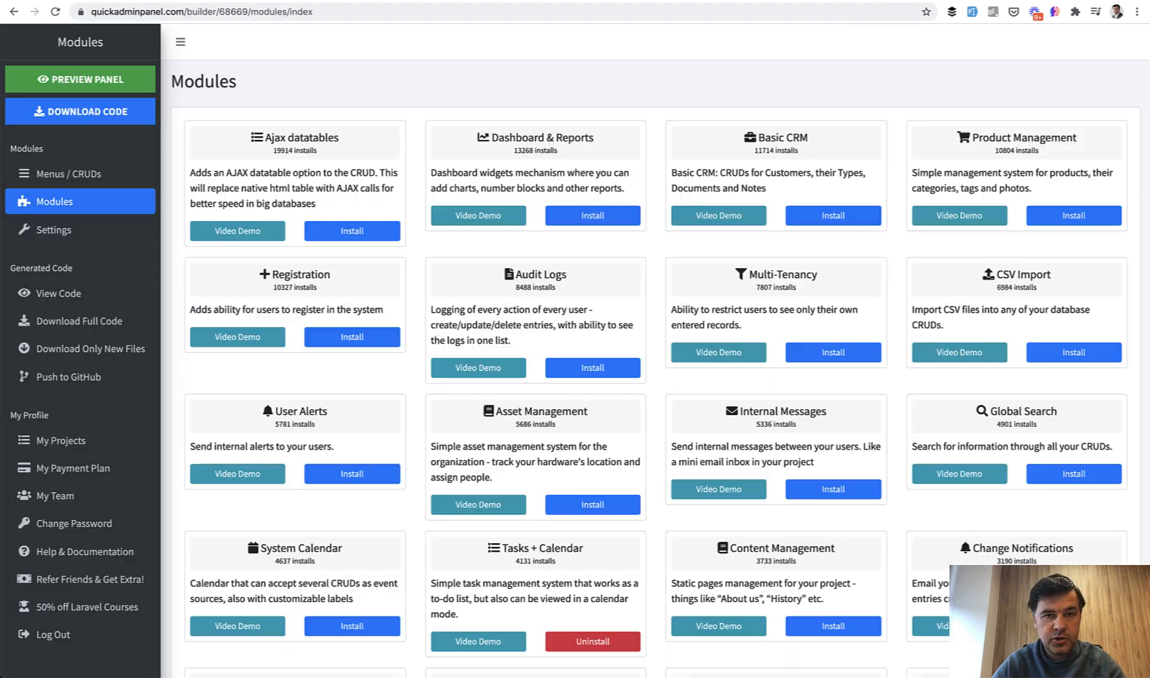
{"action": "mouse_move", "coordinate": [652, 278]}
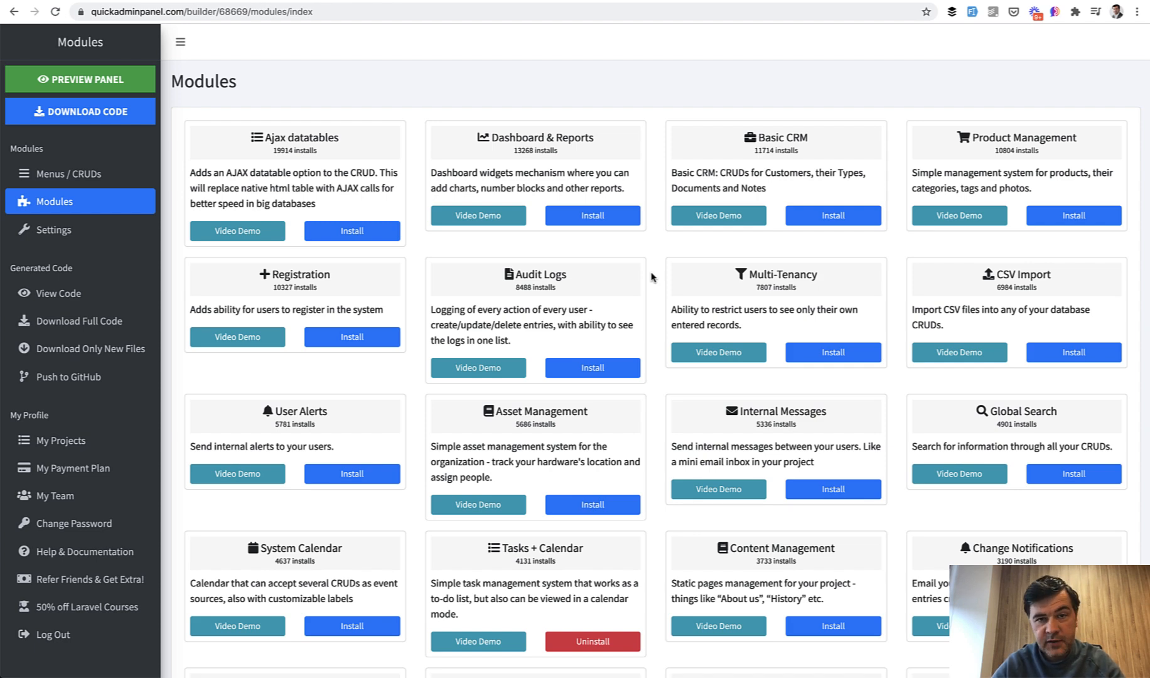
- Install the CSV Import module on the QuickAdminPanel Modules page
{"action": "scroll", "scroll_direction": "down", "scroll_amount": 3}
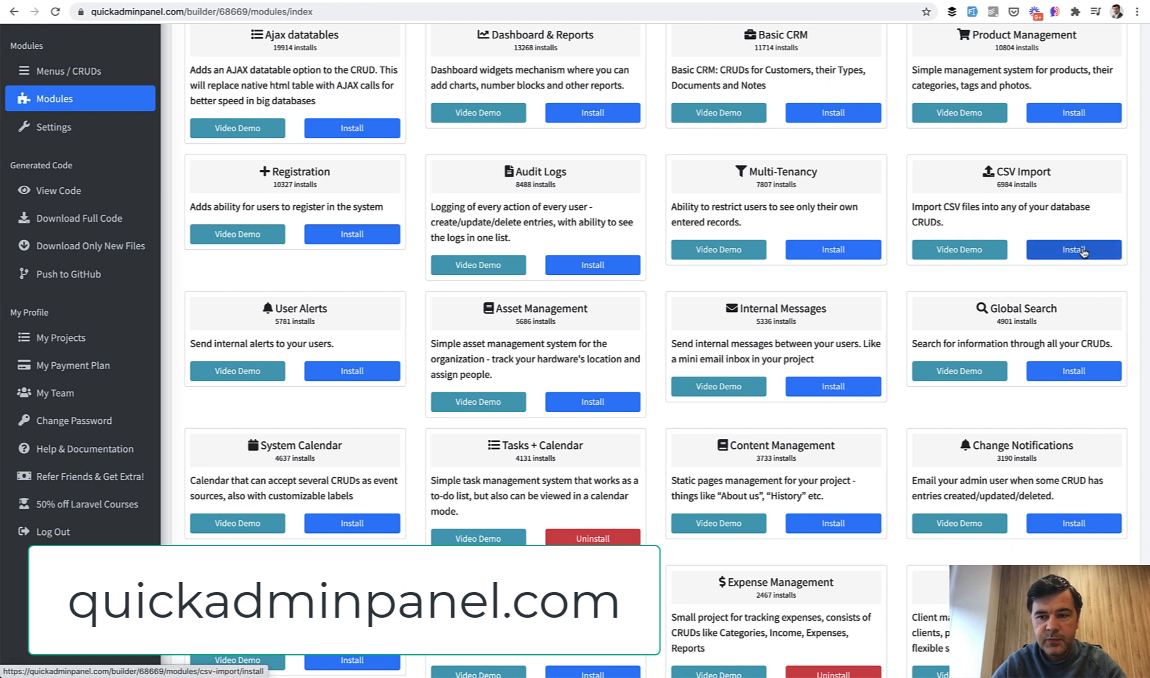
{"action": "left_click", "coordinate": [1074, 250]}
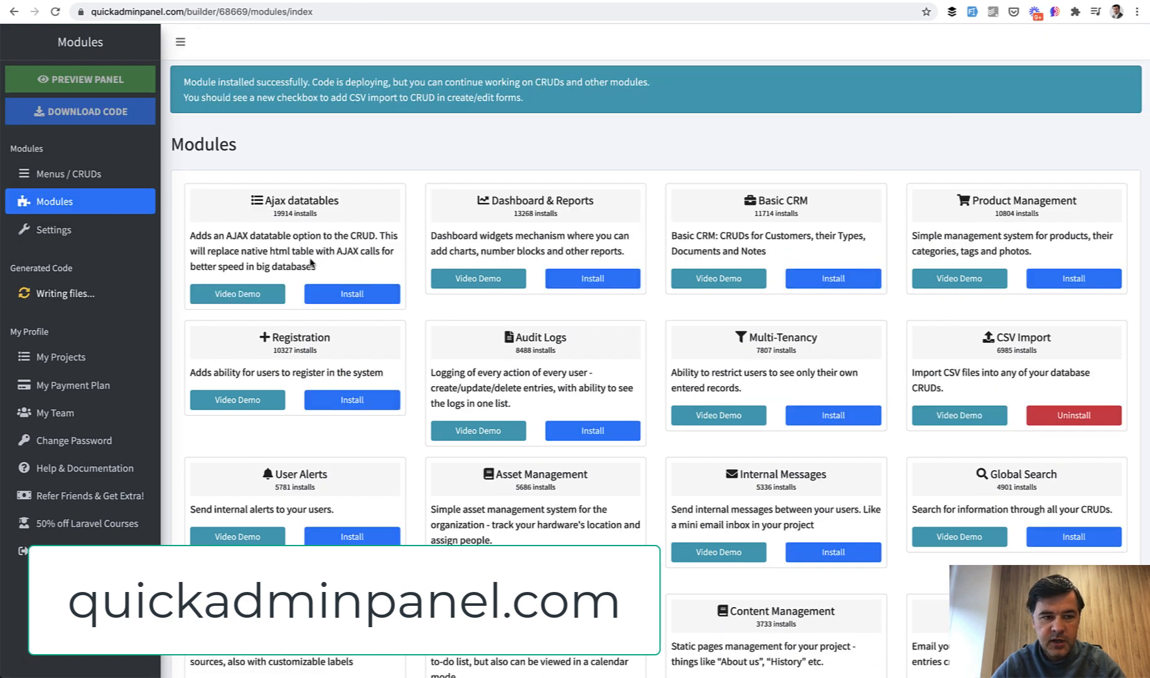
- Edit the Contacts CRUD under Menus / CRUDs to reveal its CSV Import option
{"action": "left_click", "coordinate": [66, 175]}
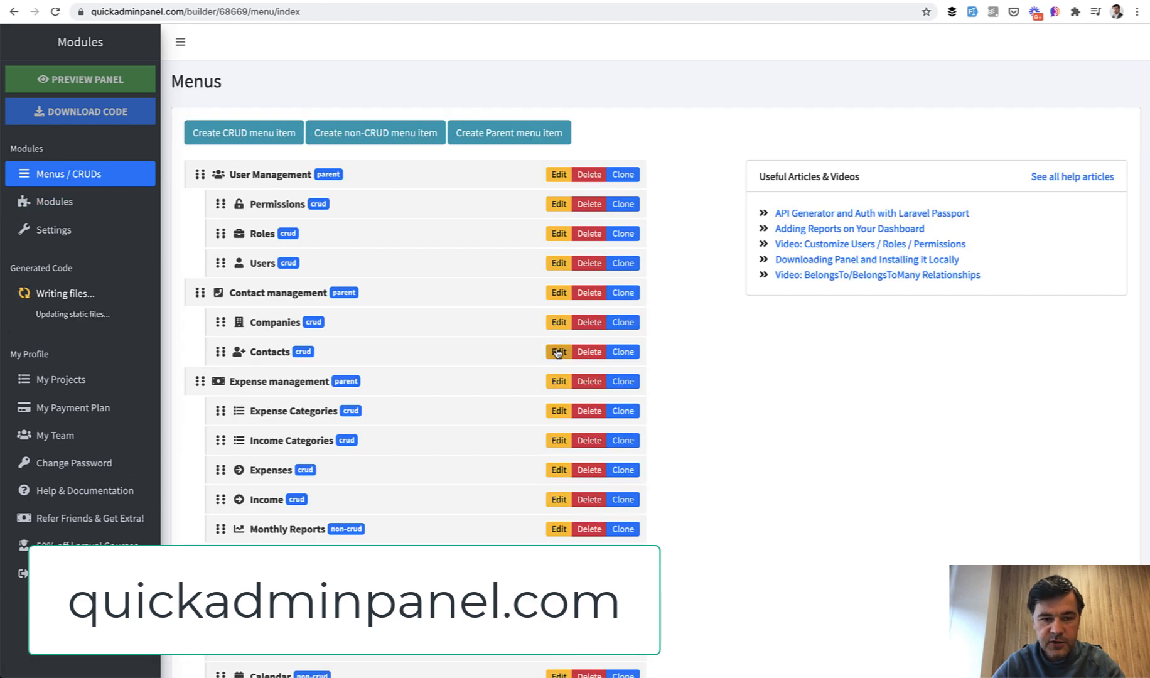
{"action": "left_click", "coordinate": [559, 351]}
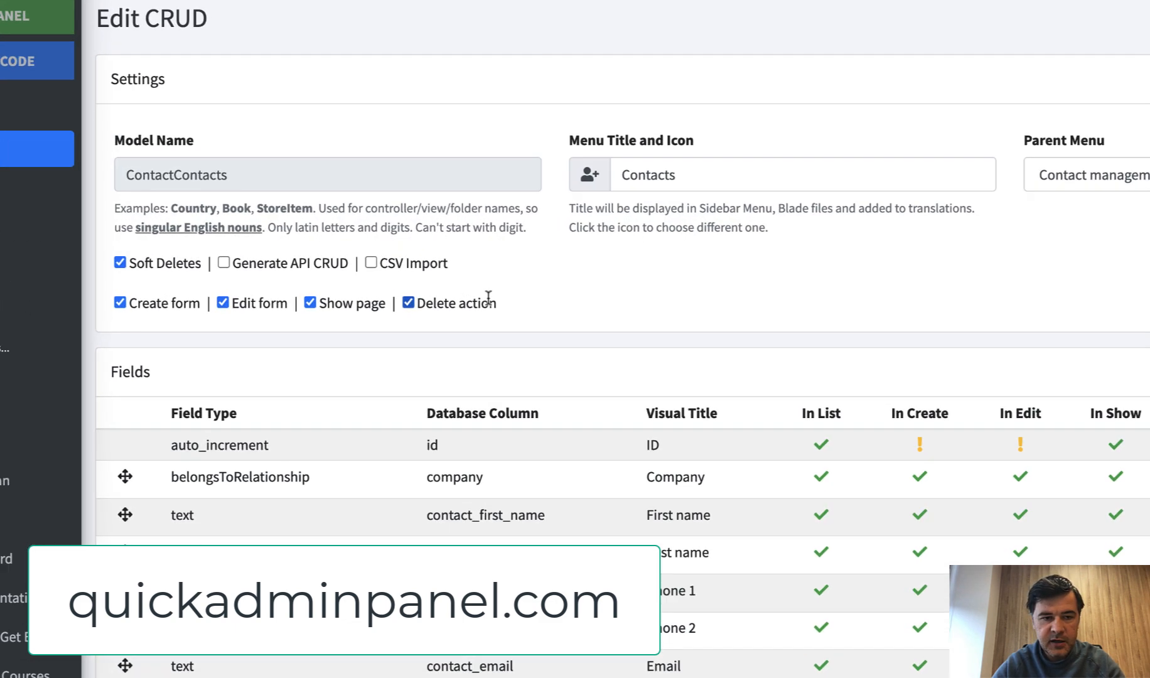
{"action": "scroll", "scroll_direction": "down", "scroll_amount": 3}
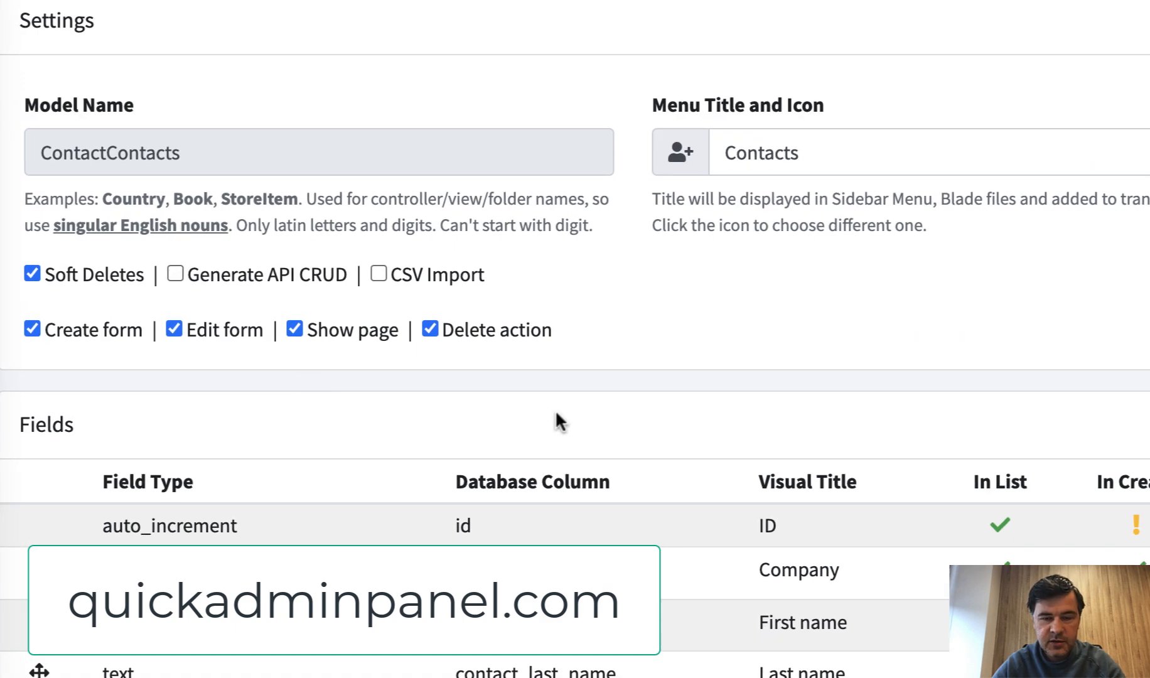